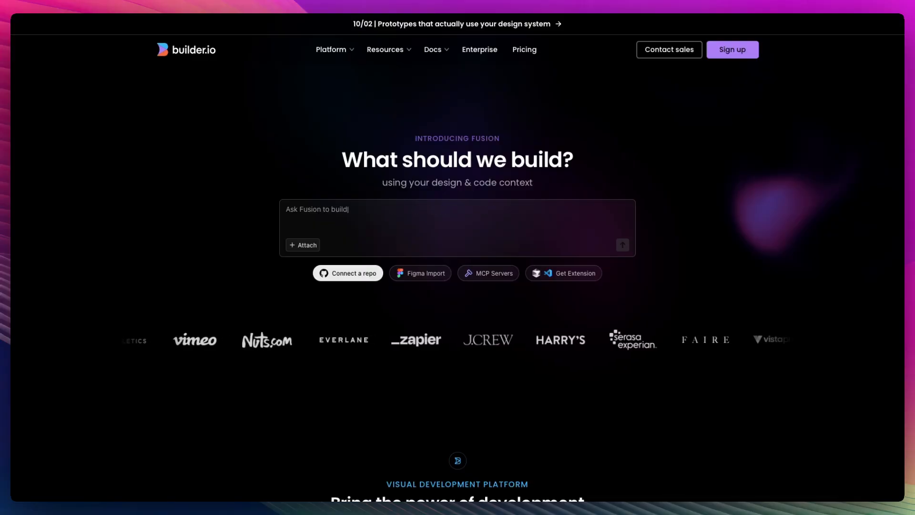
# Step: Finish the SaaS landing page prompt text and start creating a new Builder.io account
pyautogui.write('a multi-step user onboard')
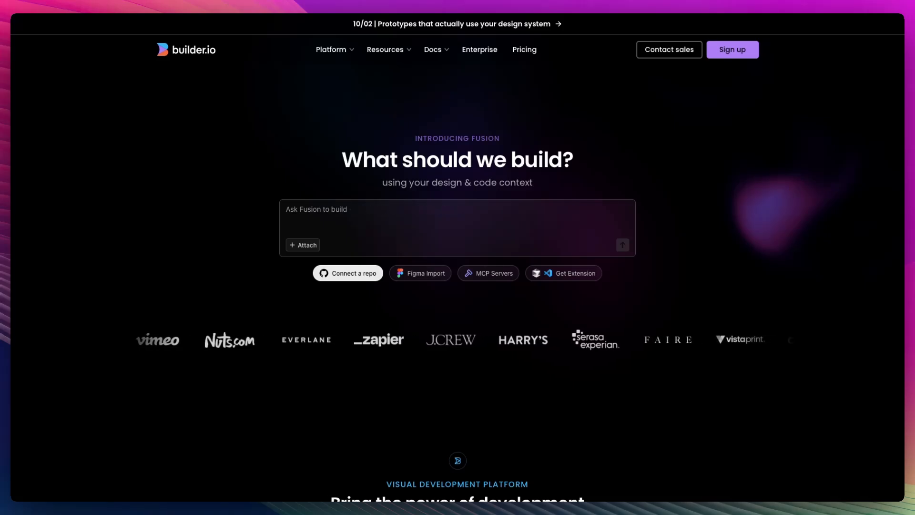
pyautogui.write('a full featured, p')
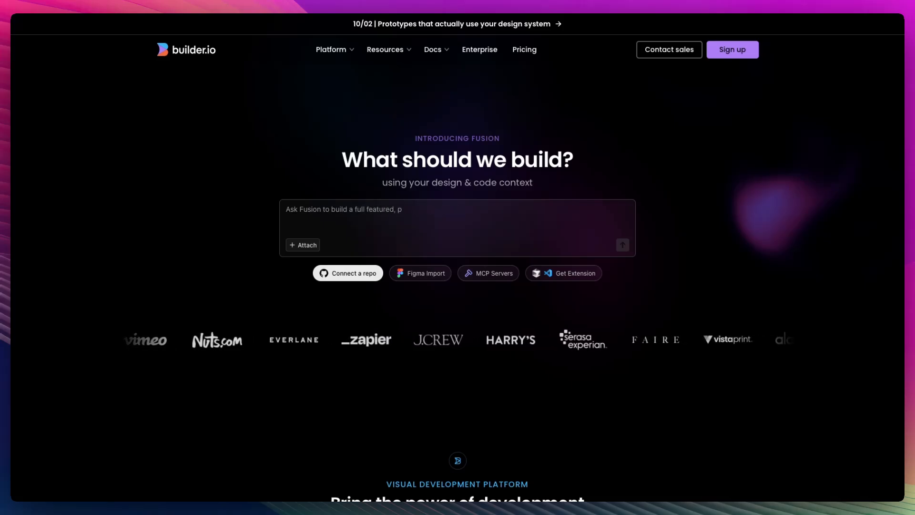
pyautogui.write('production-ready SaaS landing page')
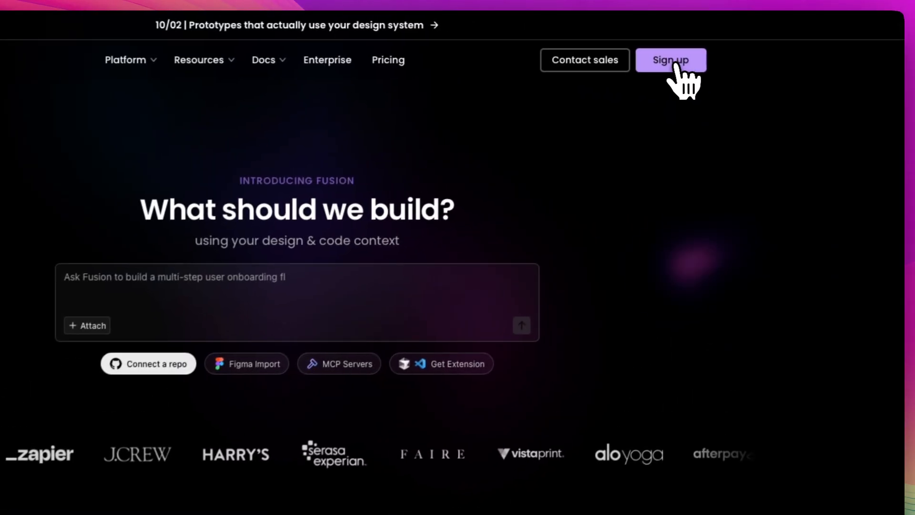
pyautogui.click(671, 60)
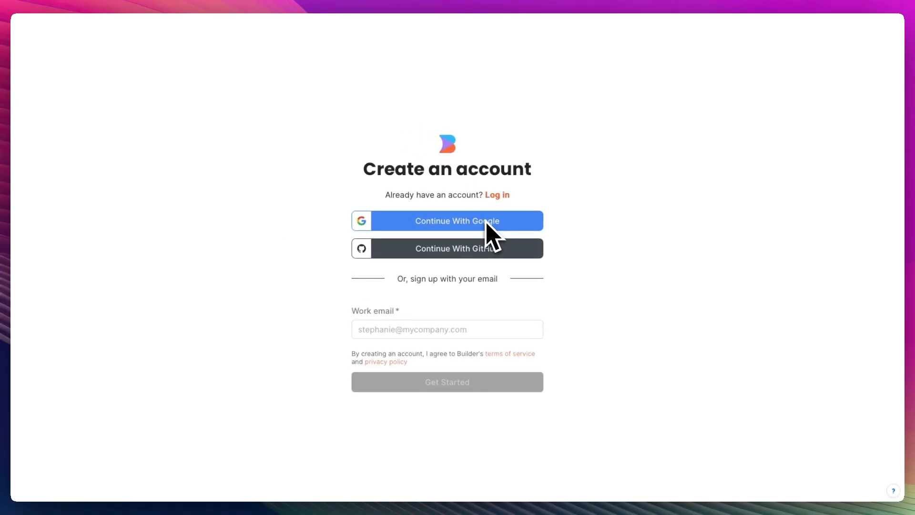
pyautogui.moveTo(497, 243)
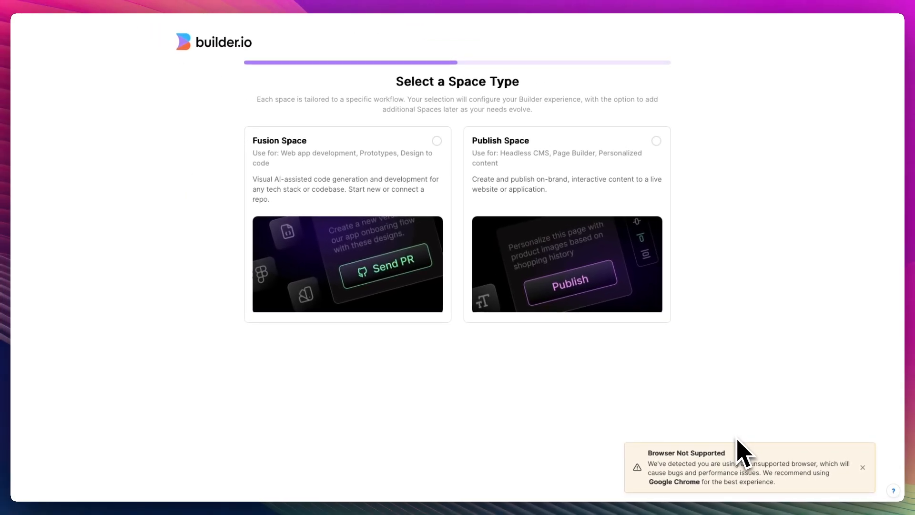
pyautogui.moveTo(698, 482)
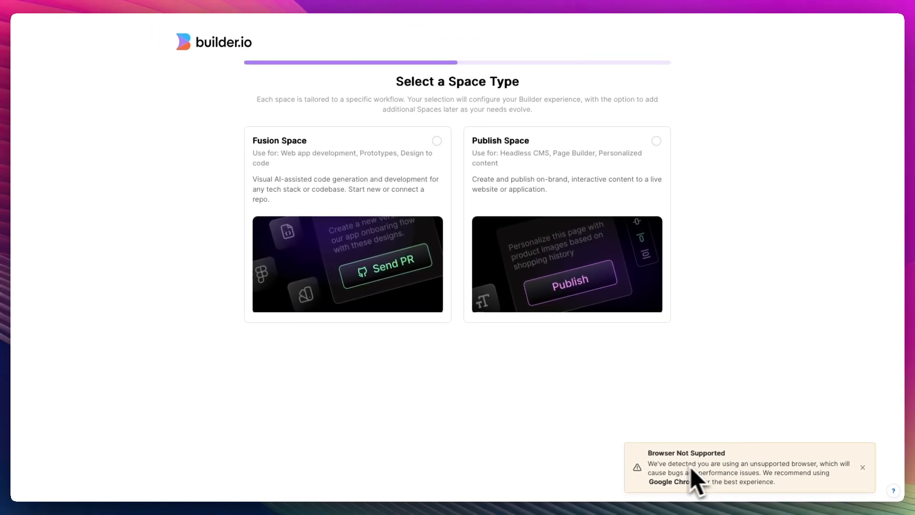
pyautogui.moveTo(717, 242)
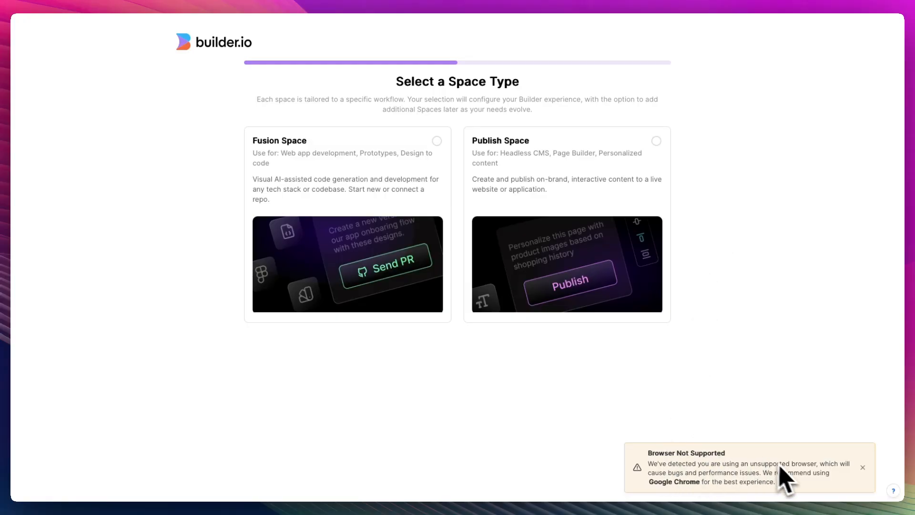
pyautogui.moveTo(680, 490)
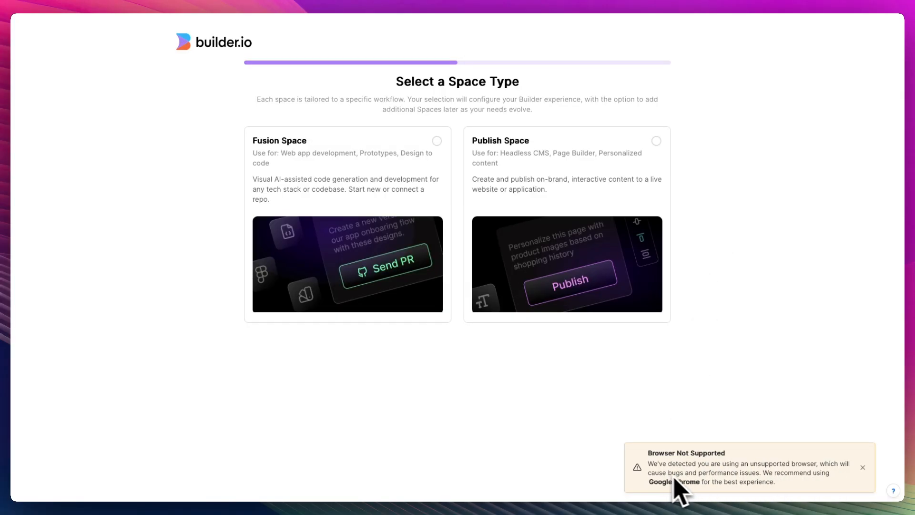
pyautogui.moveTo(730, 473)
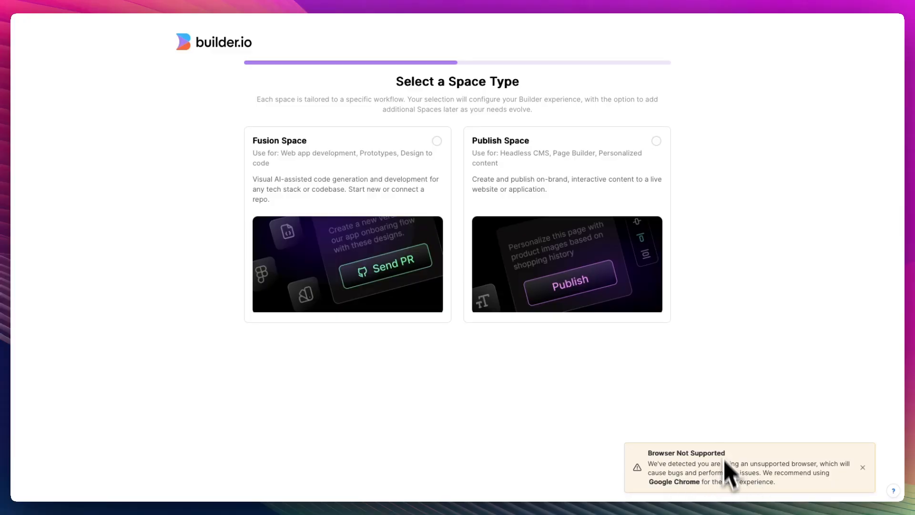
pyautogui.moveTo(681, 347)
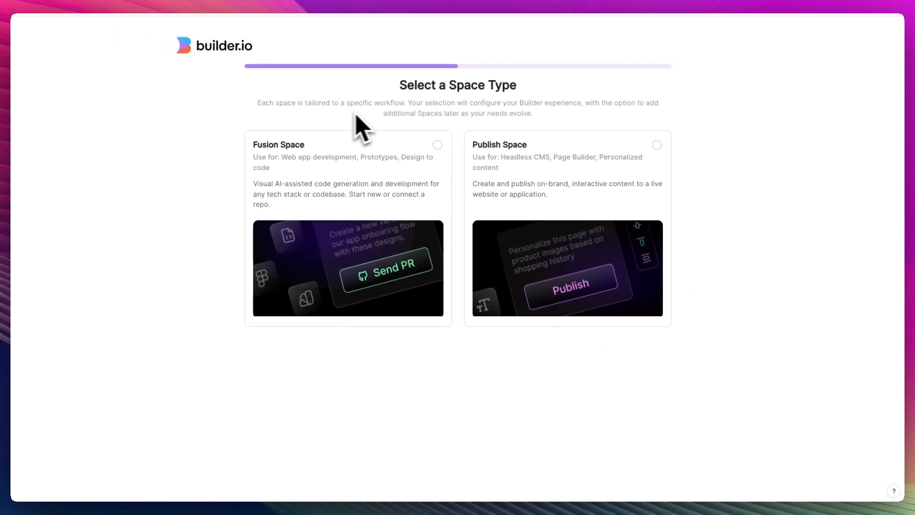
pyautogui.moveTo(538, 119)
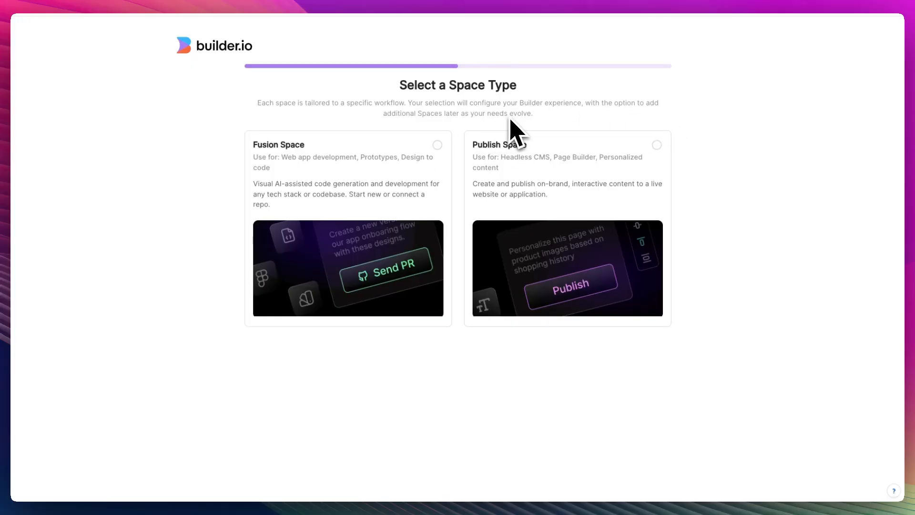
pyautogui.moveTo(379, 180)
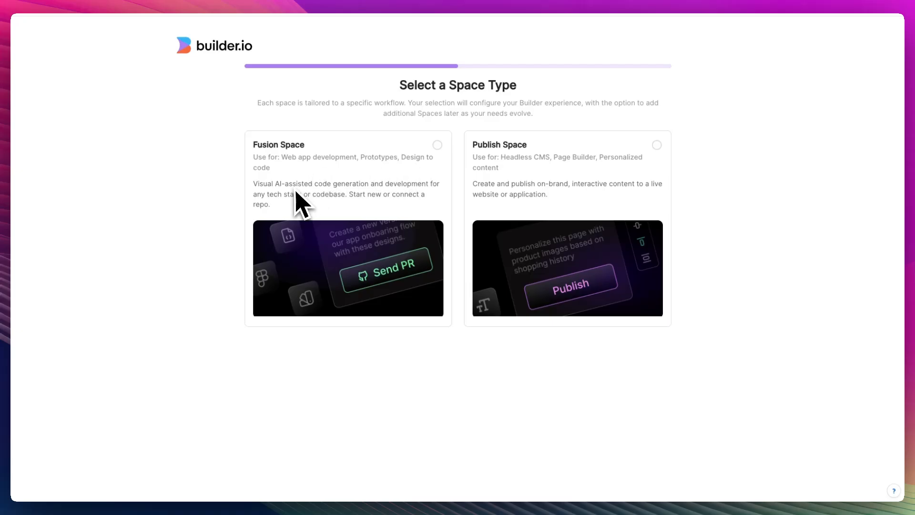
pyautogui.moveTo(438, 207)
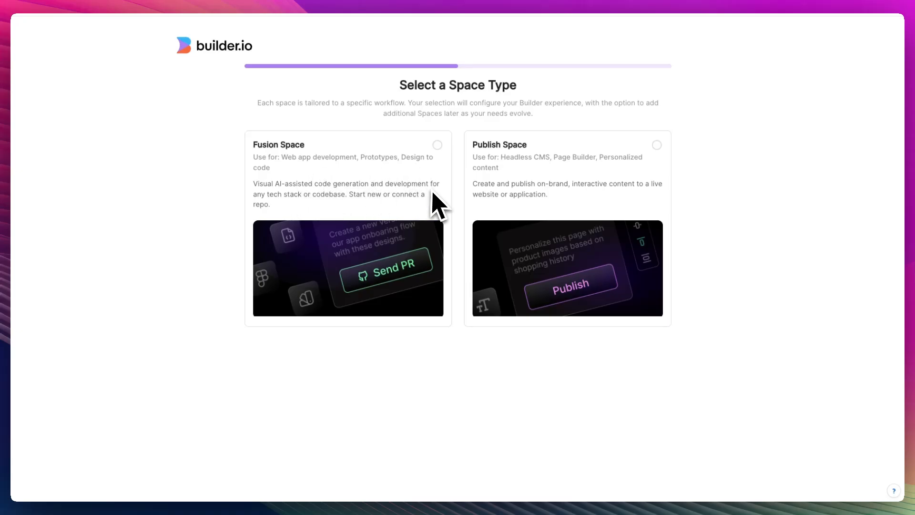
pyautogui.moveTo(385, 216)
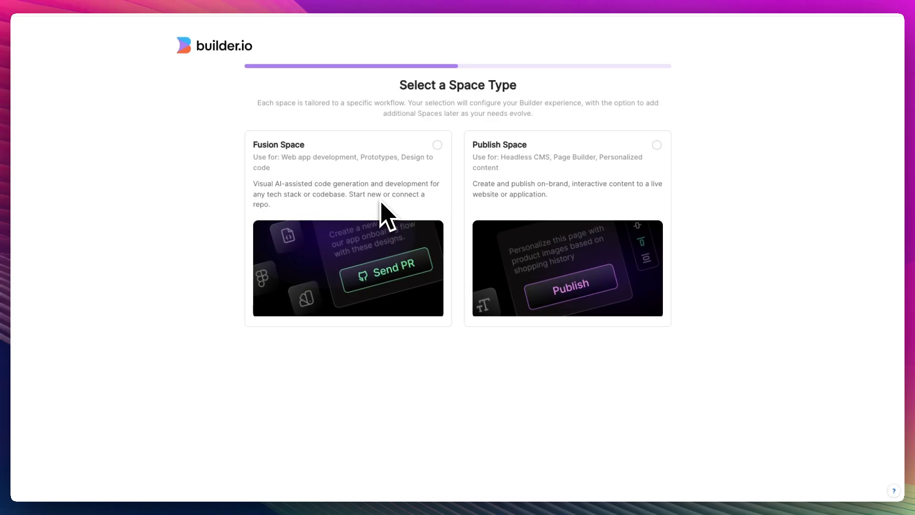
pyautogui.moveTo(571, 180)
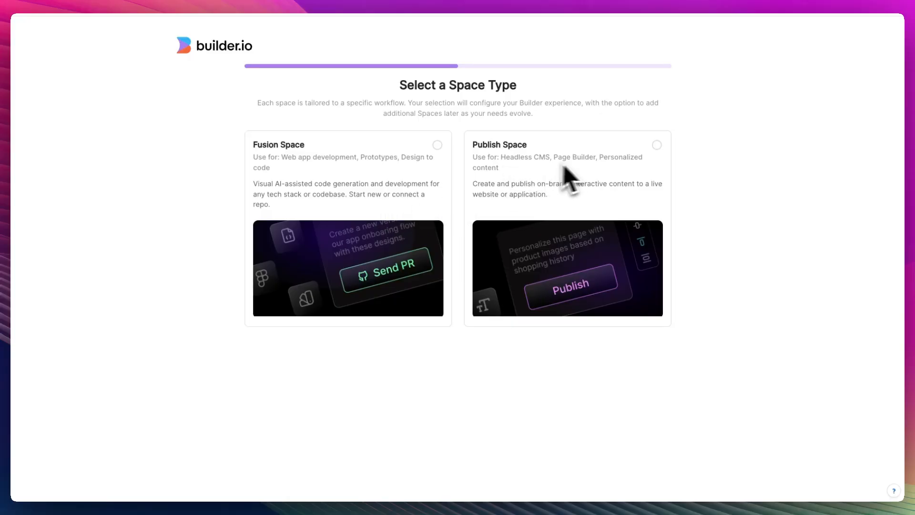
pyautogui.moveTo(531, 186)
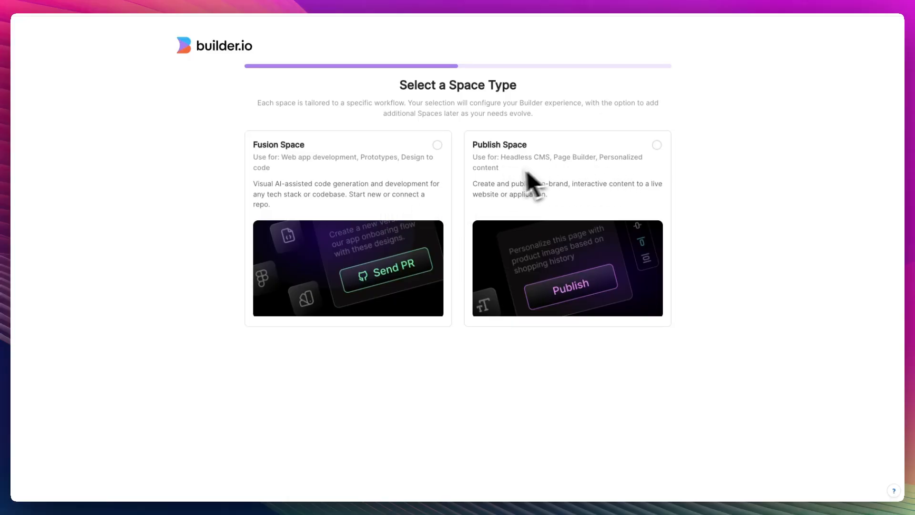
pyautogui.moveTo(615, 206)
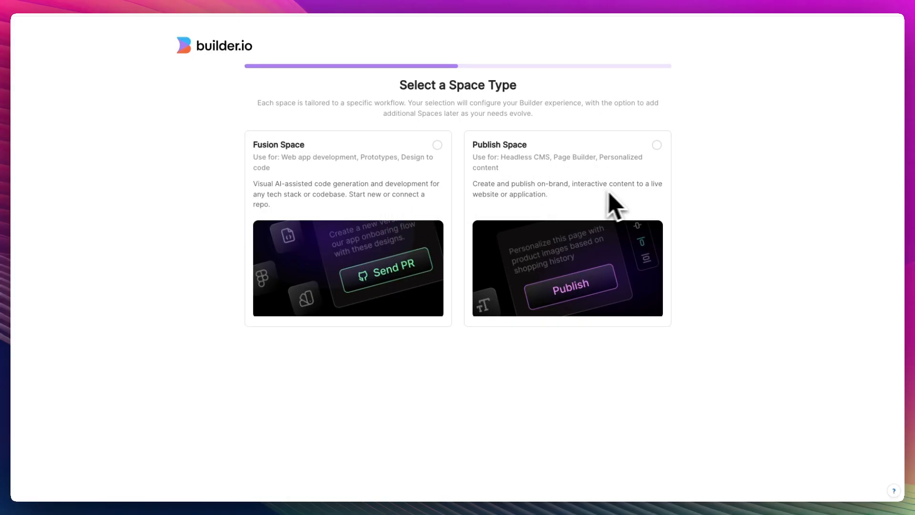
pyautogui.moveTo(569, 210)
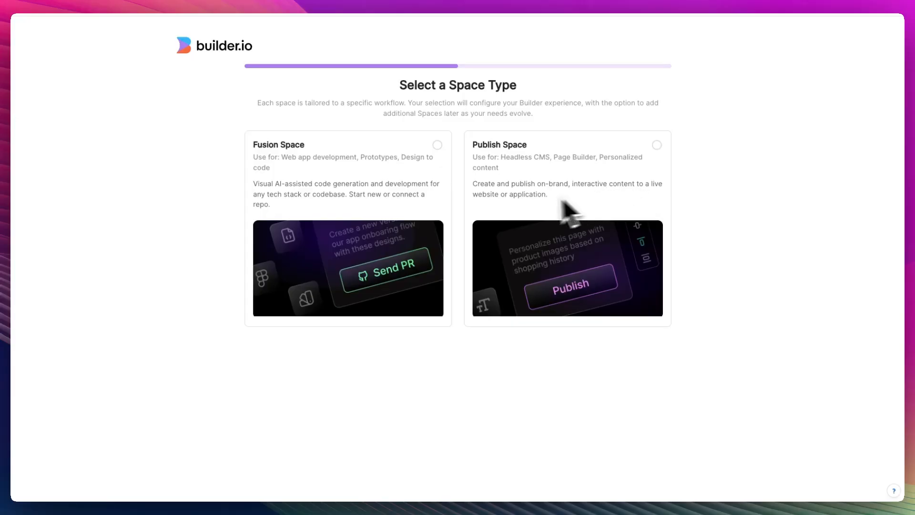
pyautogui.moveTo(562, 223)
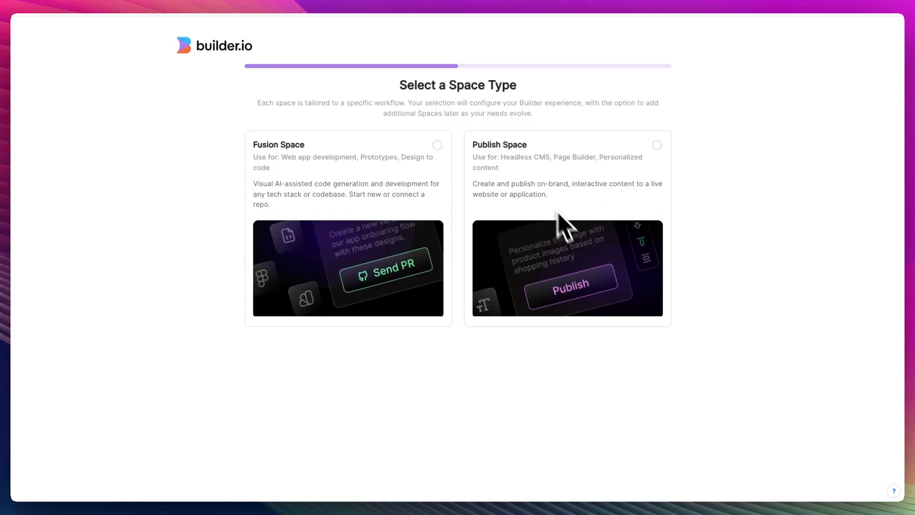
pyautogui.moveTo(476, 181)
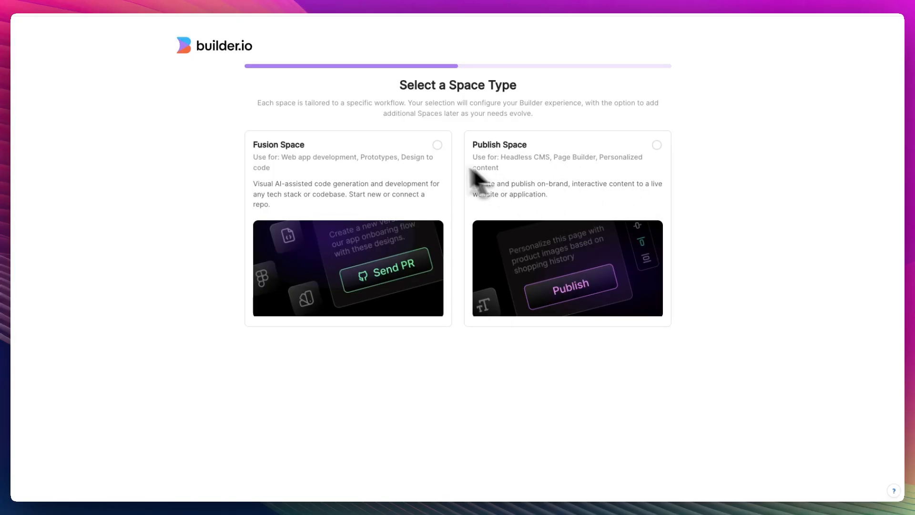
pyautogui.moveTo(369, 184)
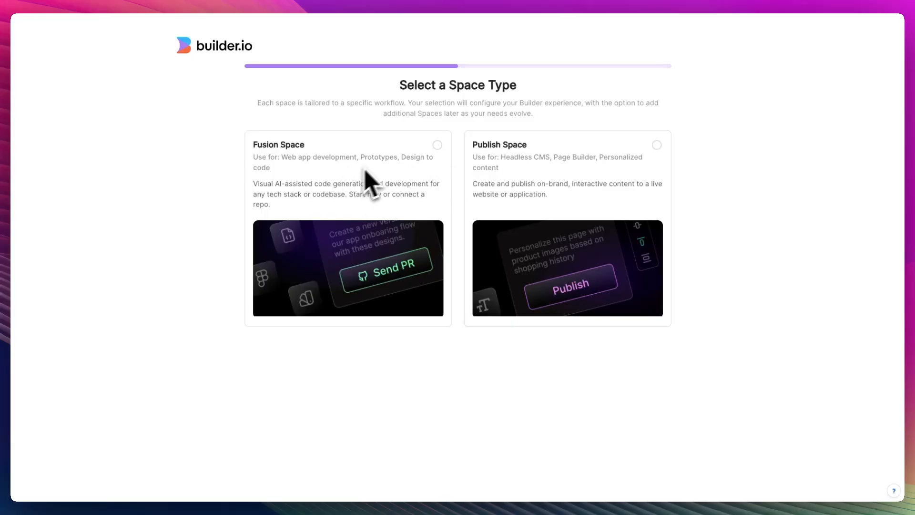
# Step: Choose Fusion Space as the workspace type on the Select a Space Type page
pyautogui.click(437, 145)
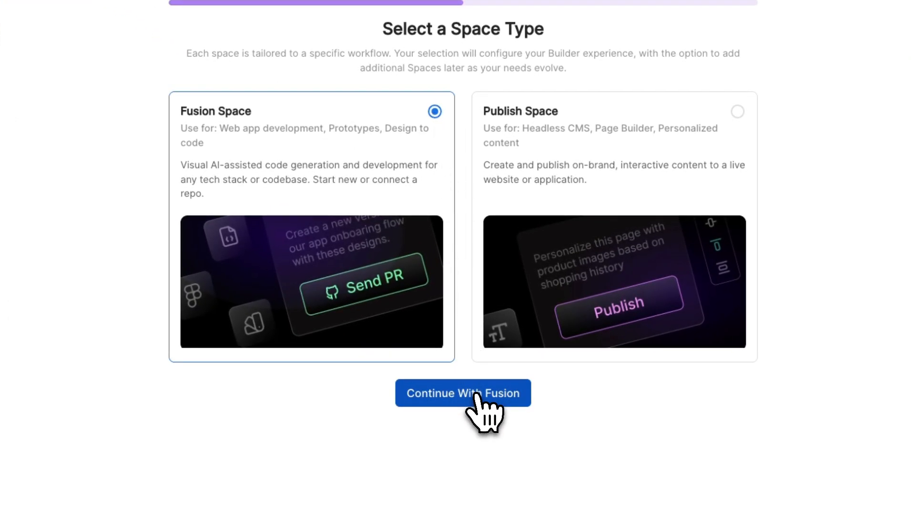
# Step: Continue with the Fusion space and pick Developer as the role
pyautogui.click(462, 392)
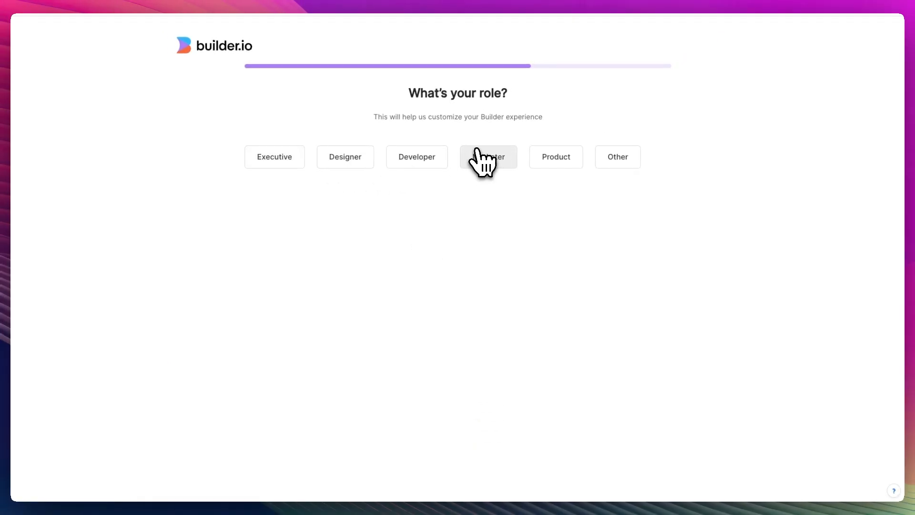
pyautogui.moveTo(417, 157)
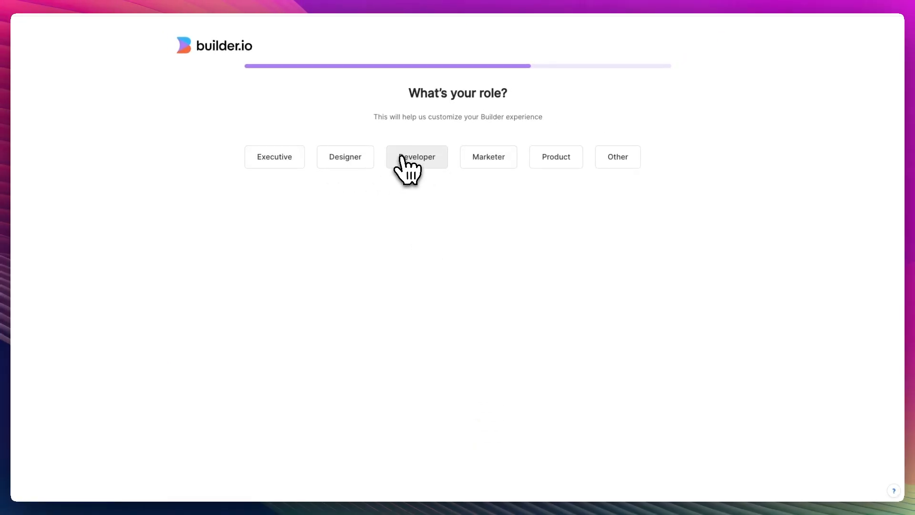
pyautogui.click(416, 156)
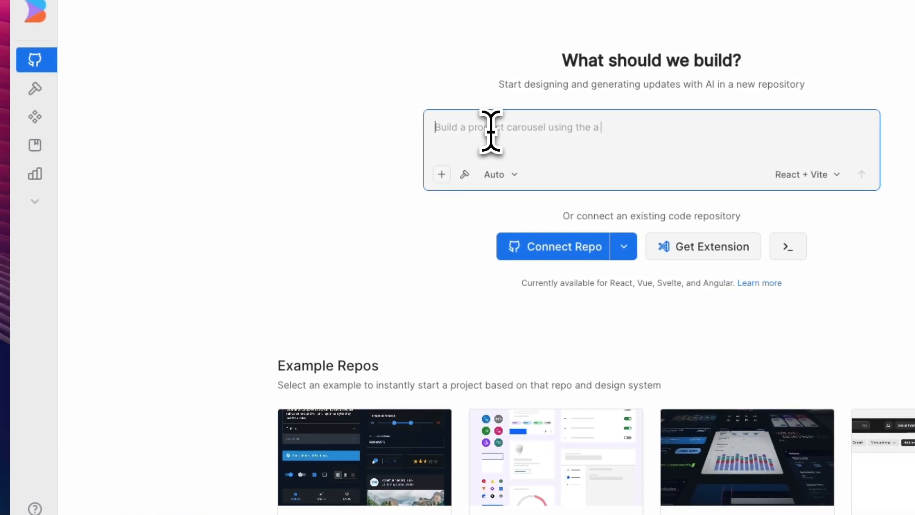
pyautogui.write('Build a landing page similar to nike')
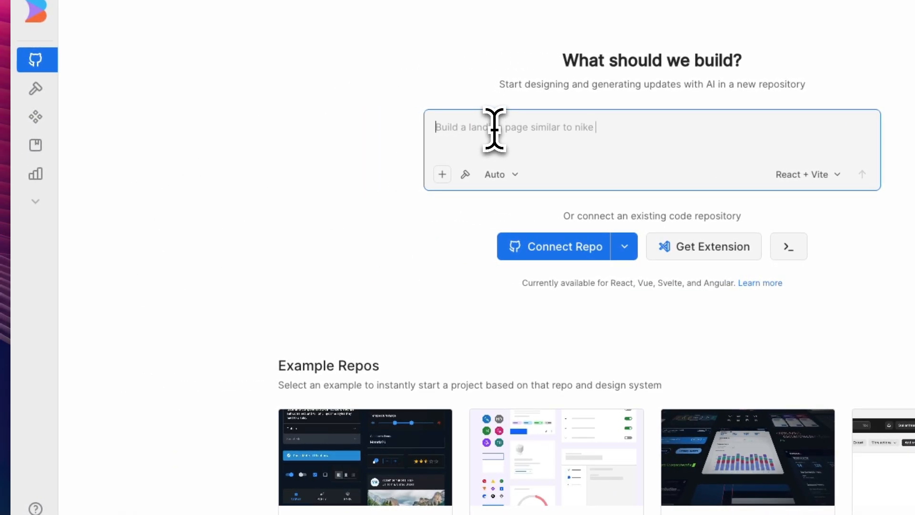
pyautogui.write('.co')
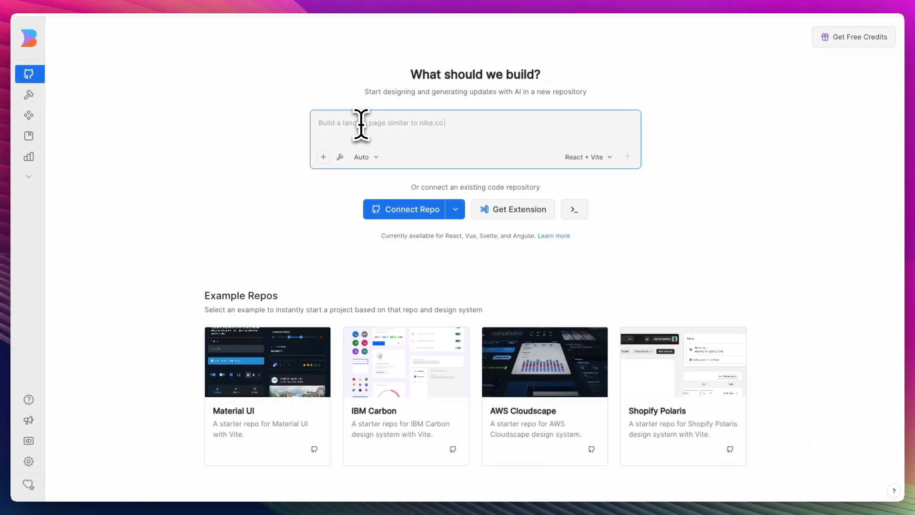
pyautogui.write('Build a budget tracker with Mat')
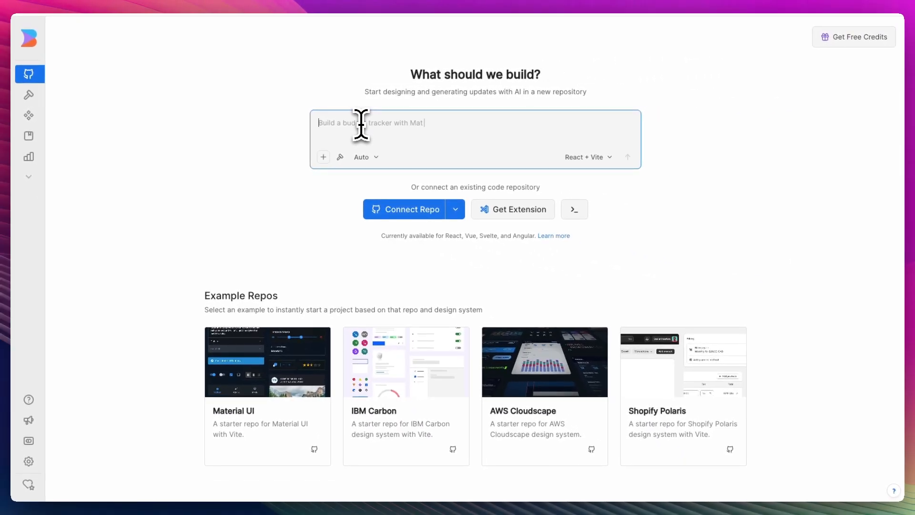
pyautogui.write('erial UI components')
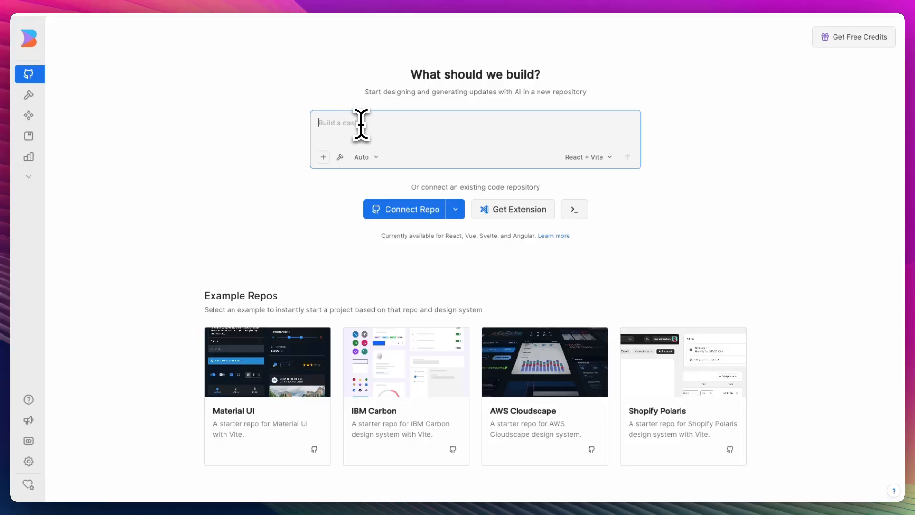
pyautogui.write('Build a dashboard from the requirements in attached PDF')
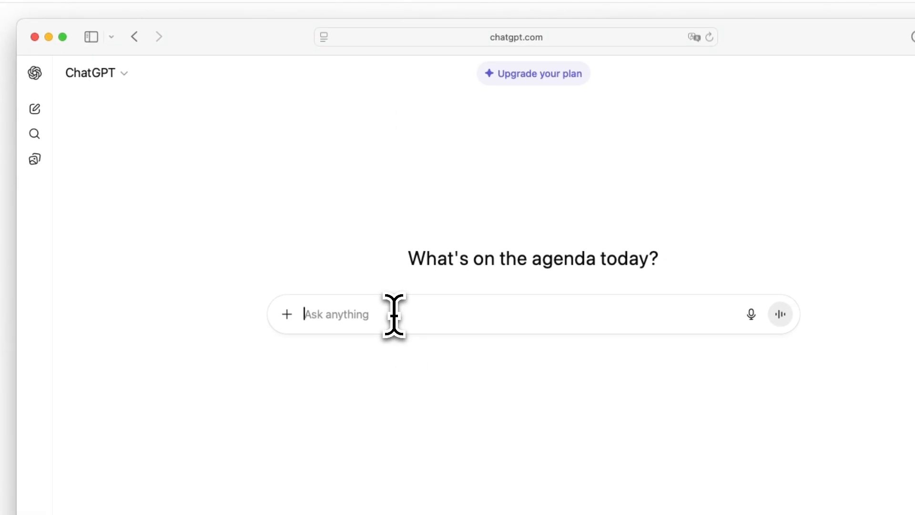
# Step: Ask ChatGPT for a habit tracker platform prompt that tests everything in a Builder.io tutorial
pyautogui.write('hey, I am making a builder')
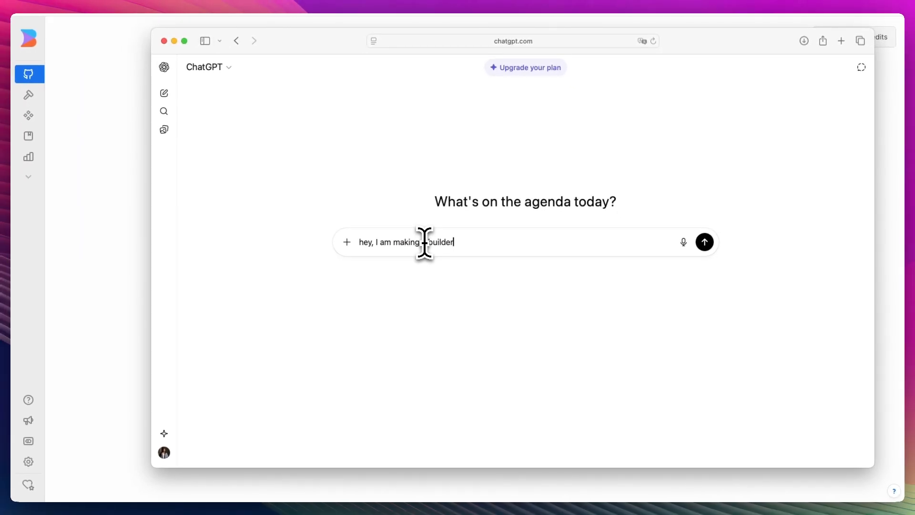
pyautogui.write('.io tutorial adn')
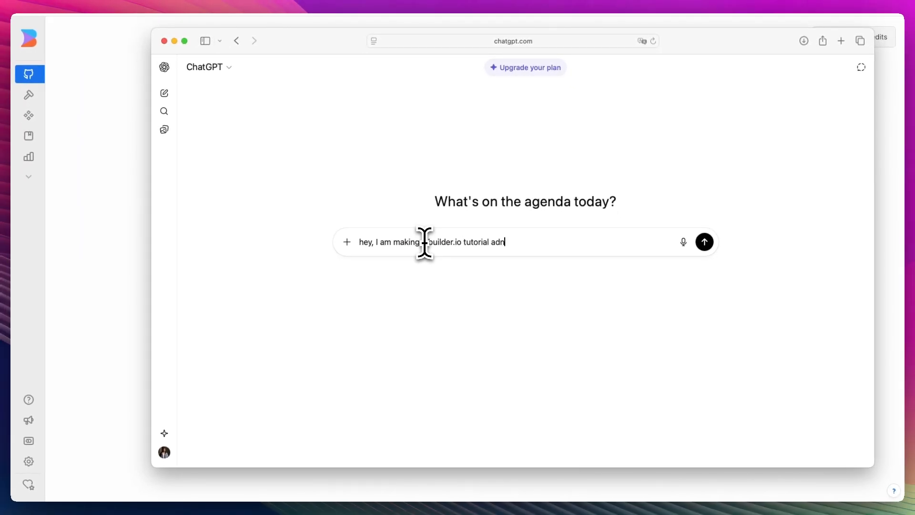
pyautogui.write('and i wanna make a habit tracker web app to show and test th')
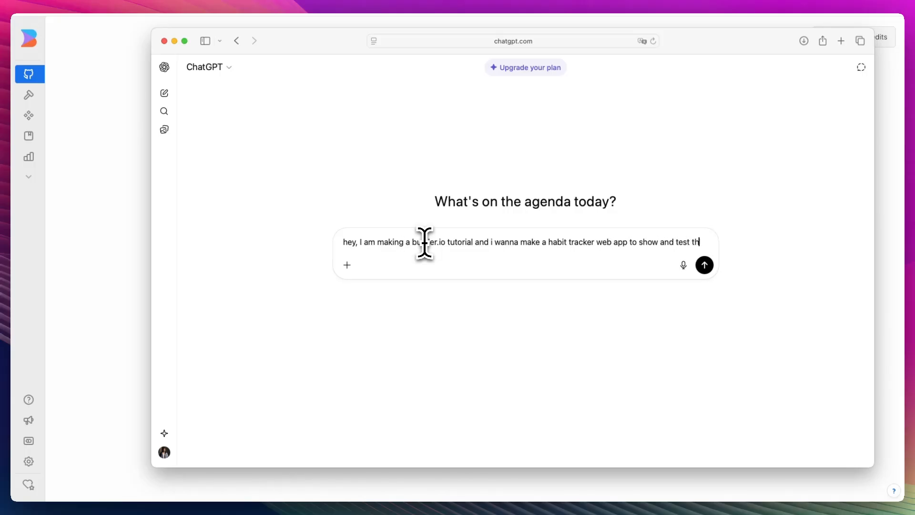
pyautogui.write('e platform as an example and to publish, so please give me a')
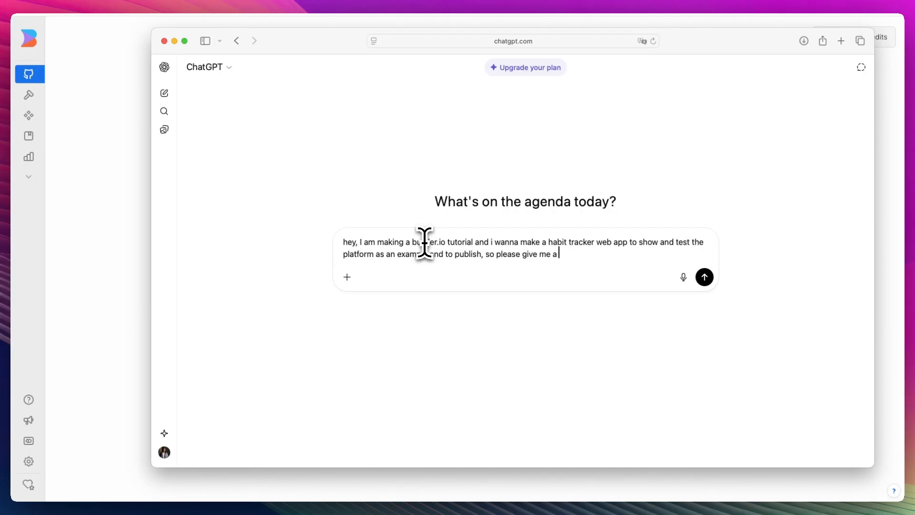
pyautogui.write('prompt to feed into it that')
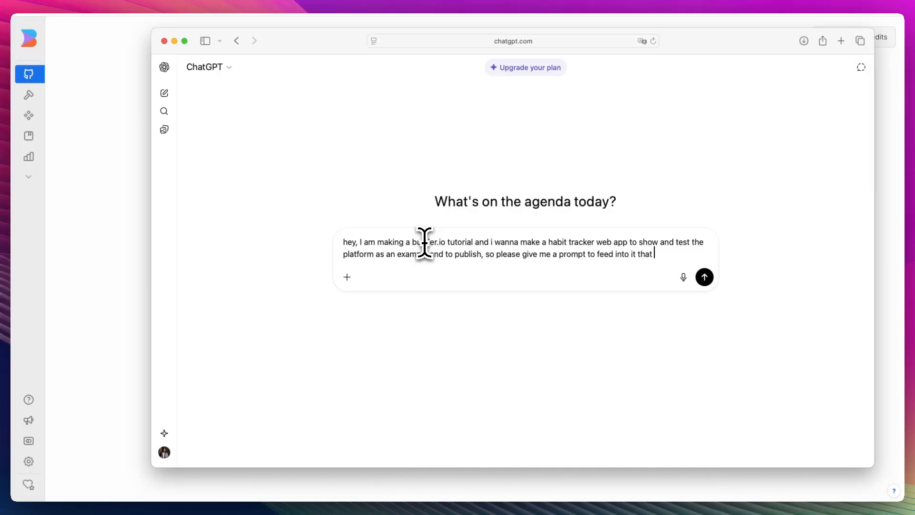
pyautogui.write('tests everything t s')
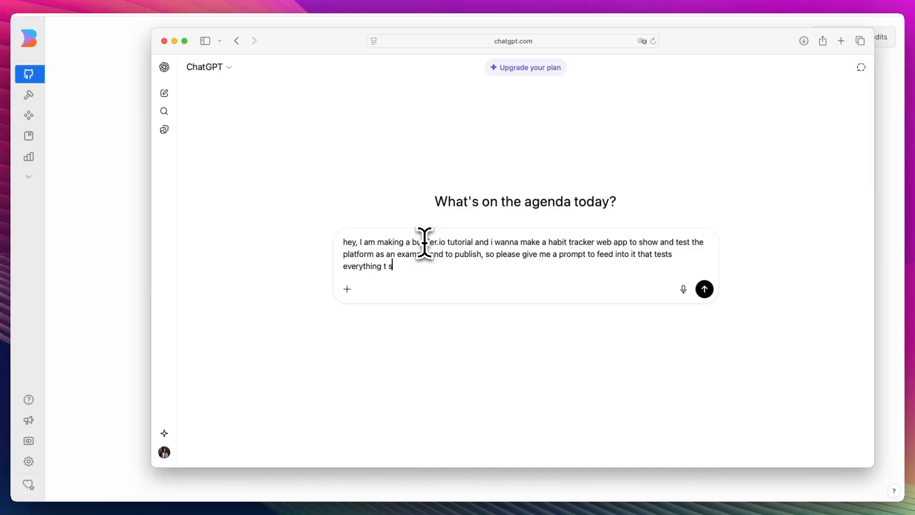
pyautogui.click(704, 289)
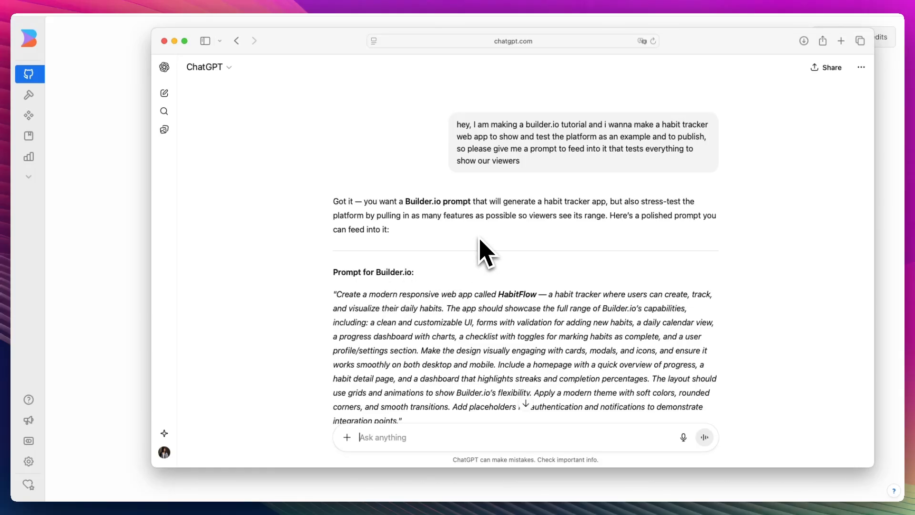
pyautogui.scroll(-3)
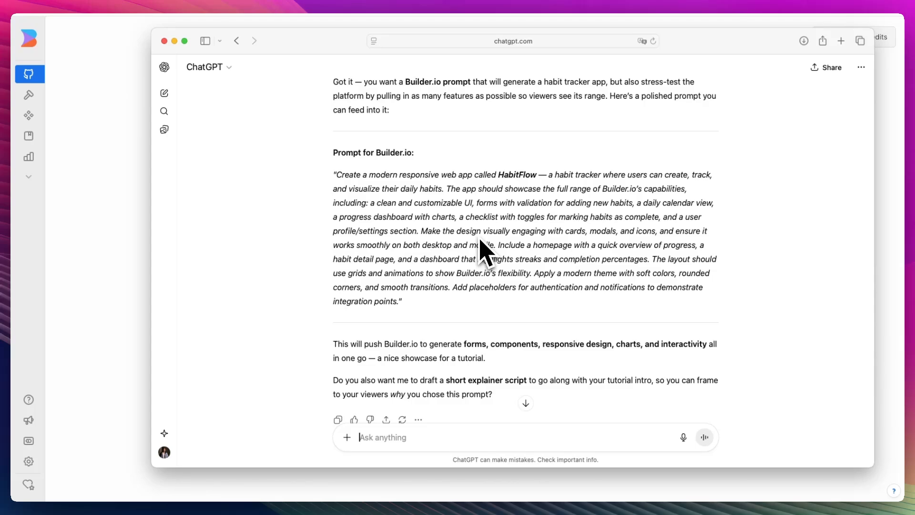
pyautogui.moveTo(429, 196)
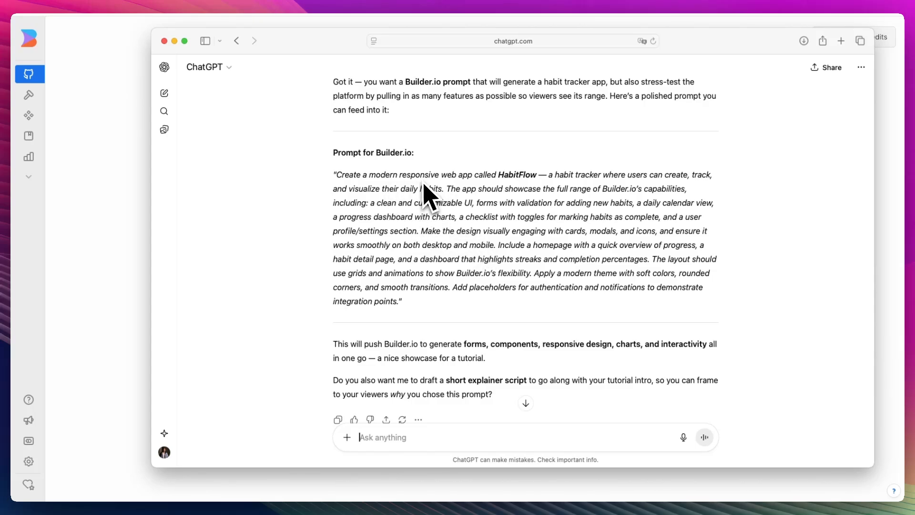
pyautogui.moveTo(594, 193)
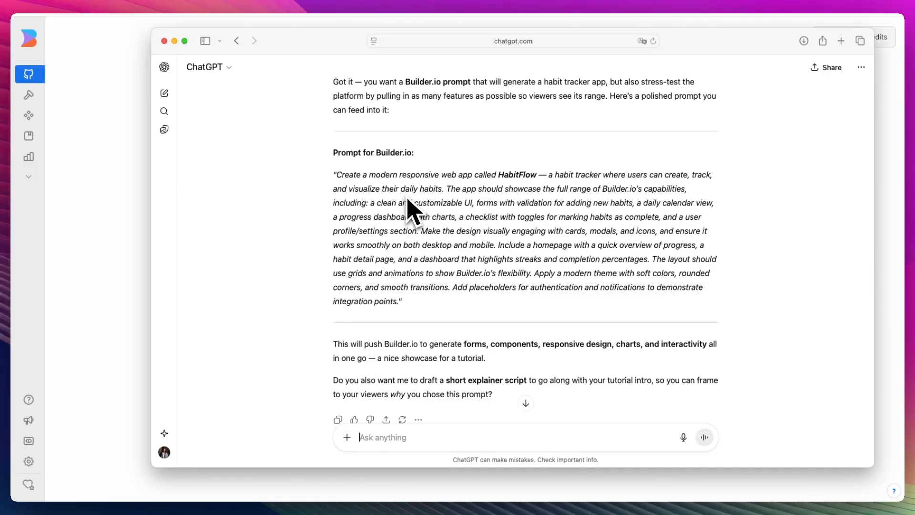
pyautogui.moveTo(575, 248)
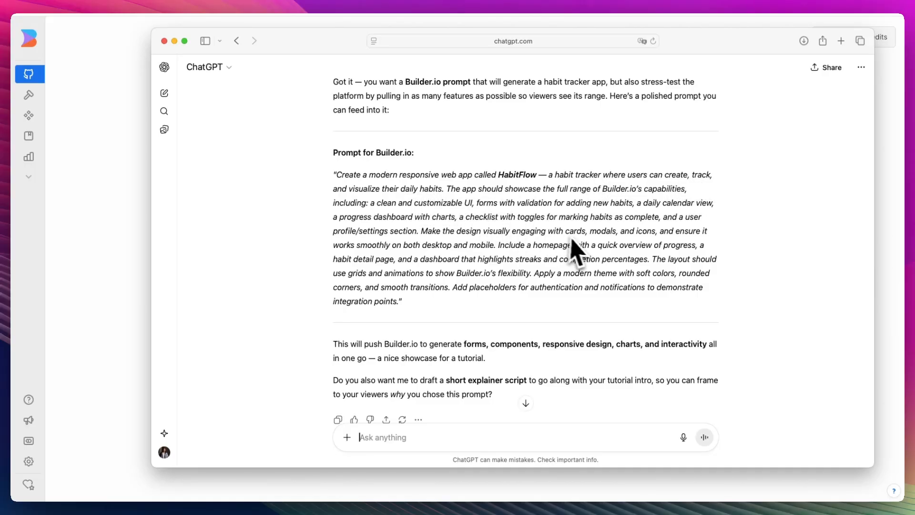
pyautogui.moveTo(503, 240)
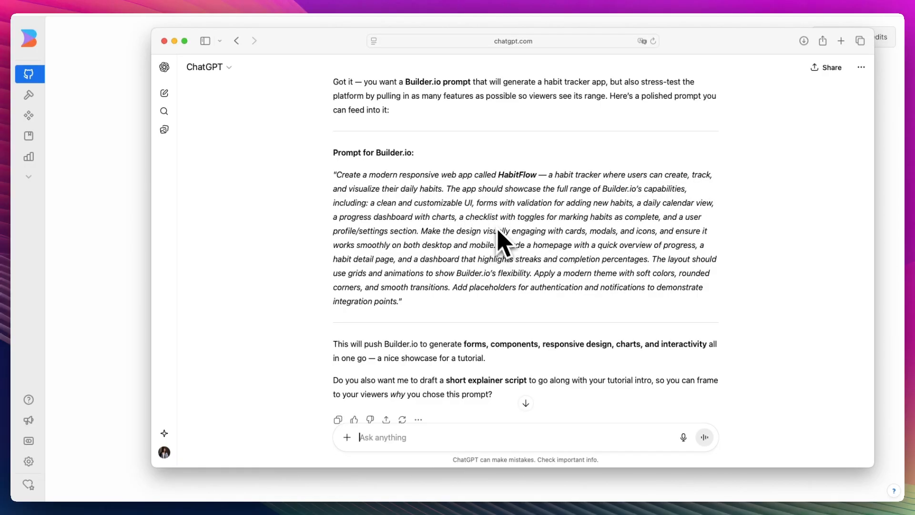
pyautogui.moveTo(682, 267)
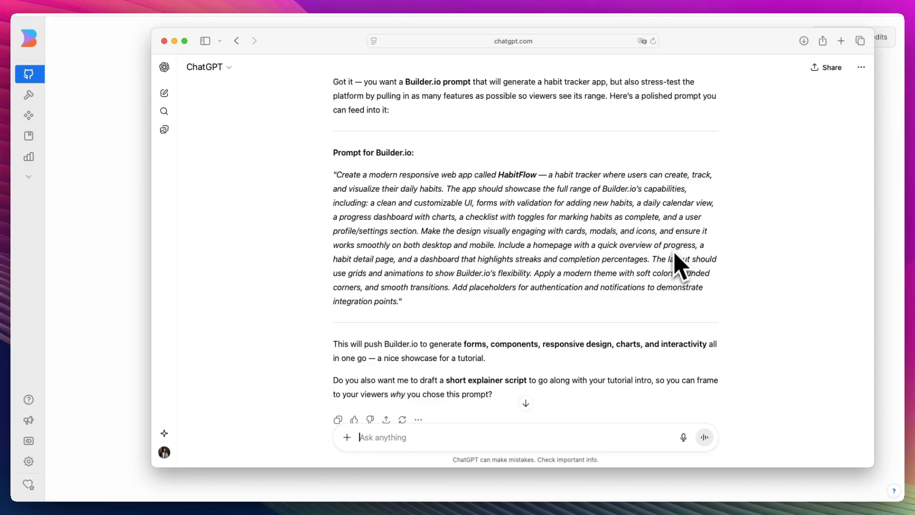
pyautogui.moveTo(595, 292)
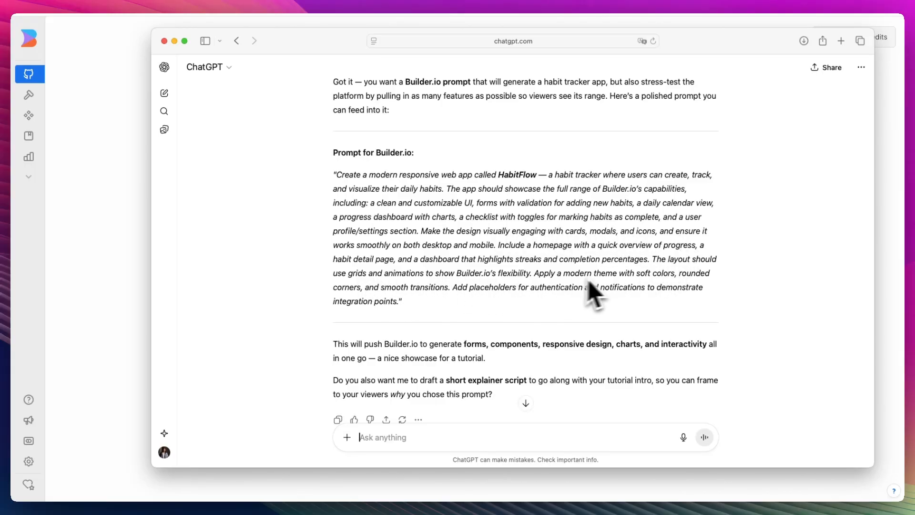
pyautogui.moveTo(492, 317)
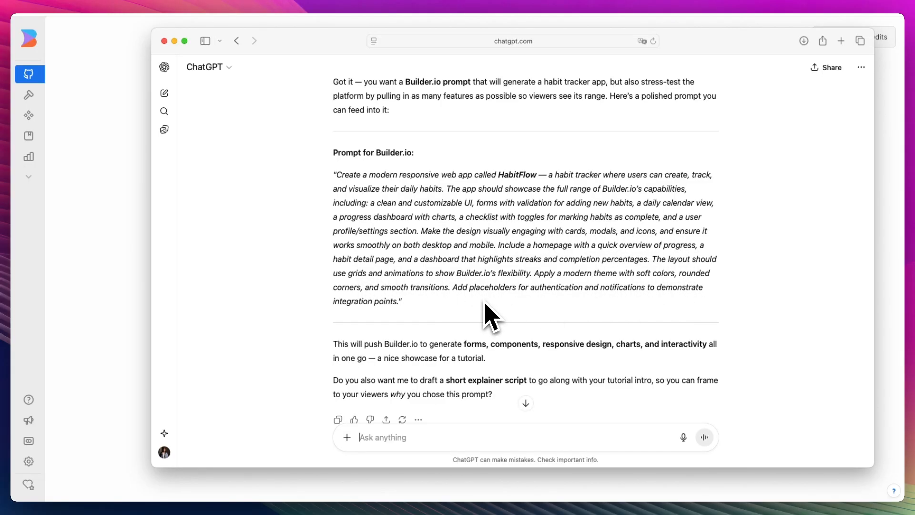
pyautogui.moveTo(665, 303)
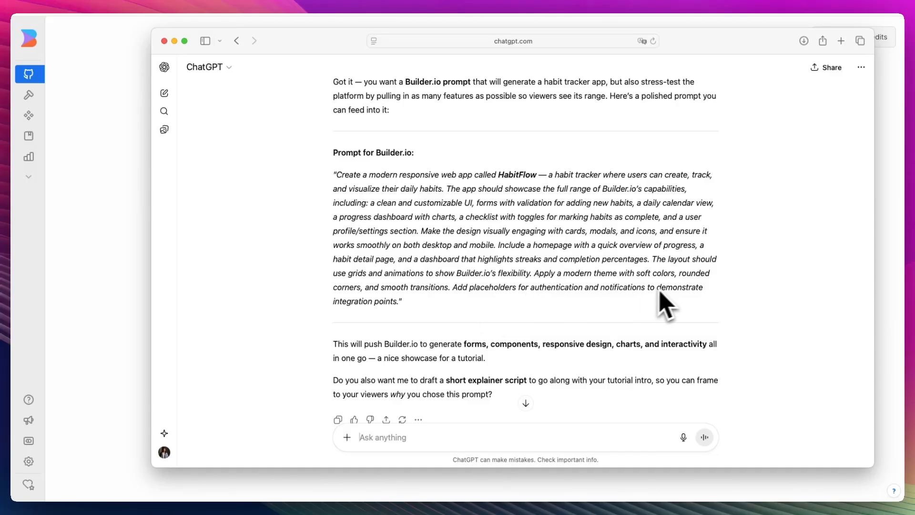
pyautogui.scroll(-3)
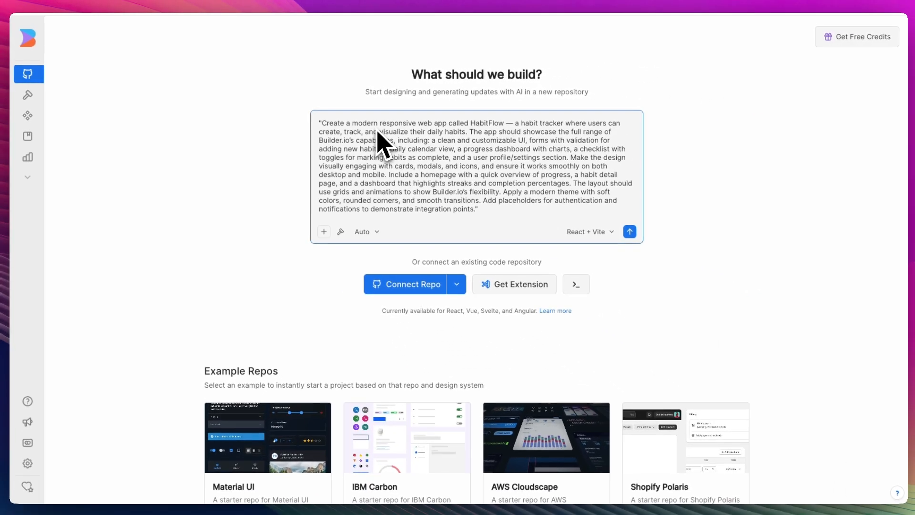
# Step: Submit the pasted HabitFlow prompt so Fusion starts building the app
pyautogui.click(629, 231)
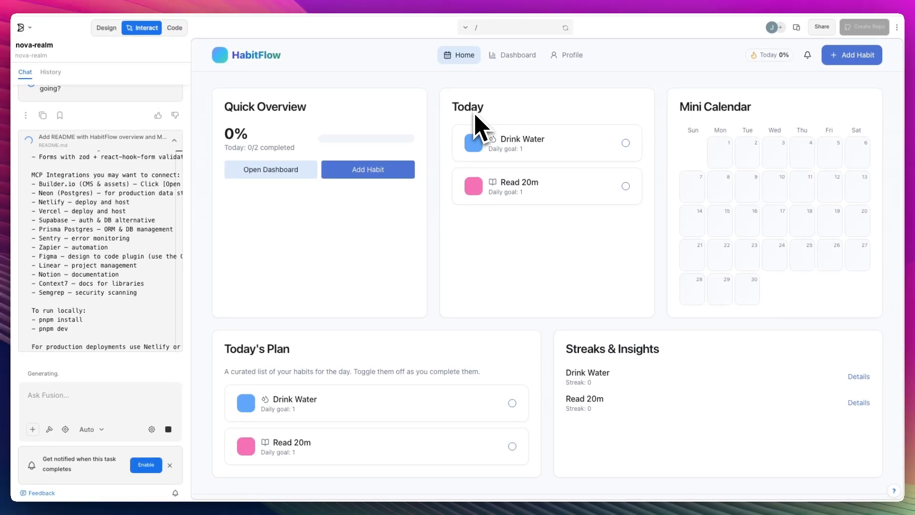
pyautogui.moveTo(316, 166)
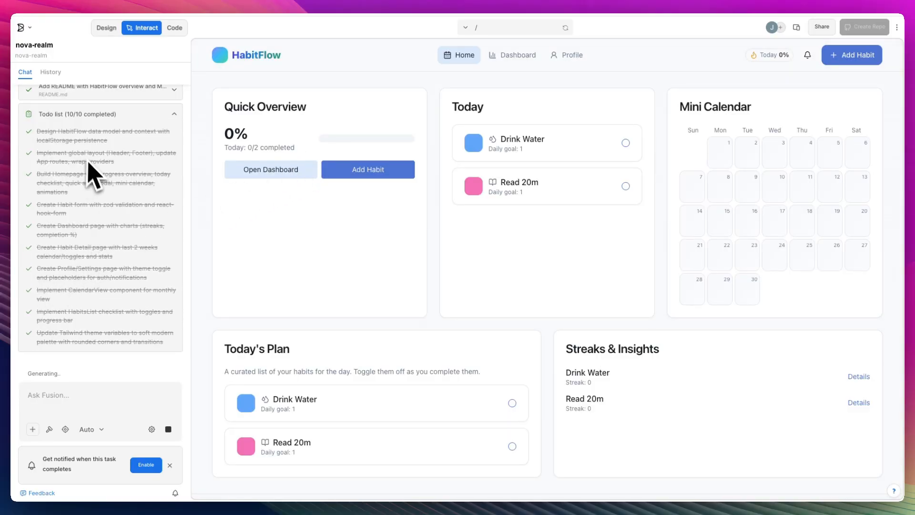
# Step: Visit Profile & Settings, sign in with the demo account, try dark mode, check Dashboard, return Home
pyautogui.click(574, 54)
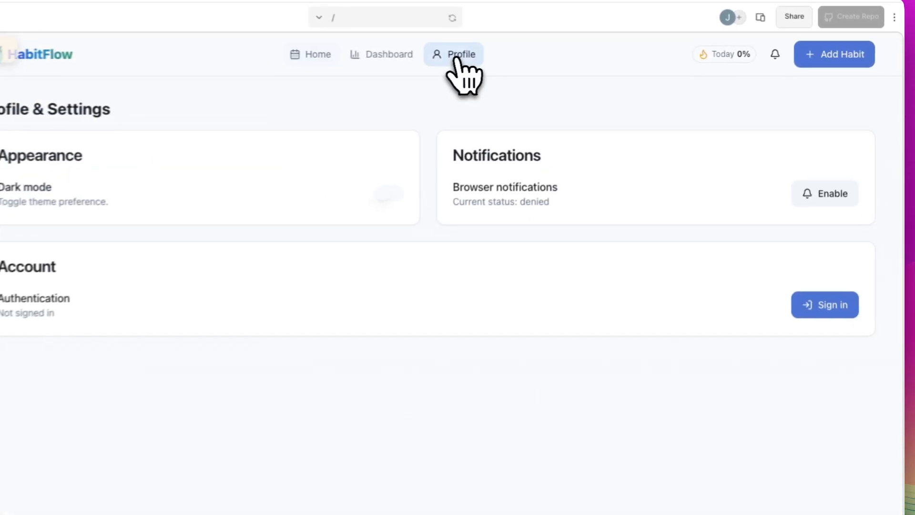
pyautogui.click(825, 304)
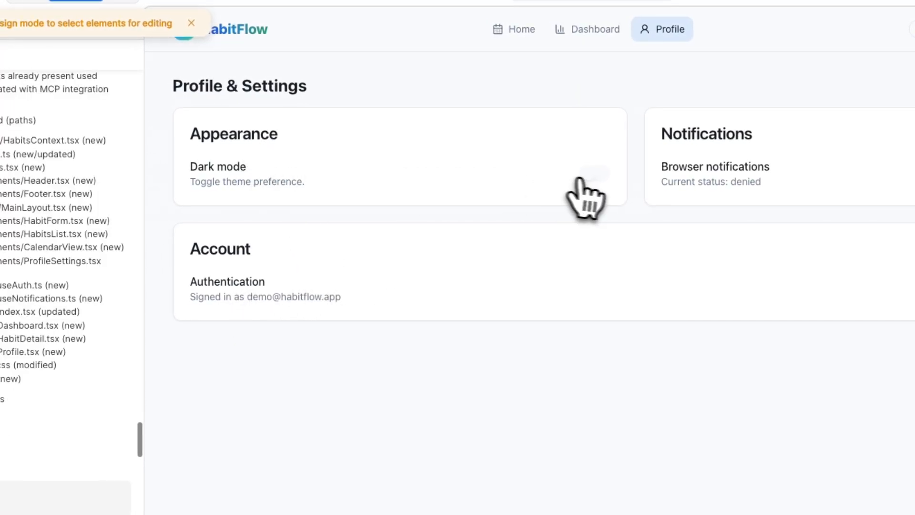
pyautogui.click(585, 59)
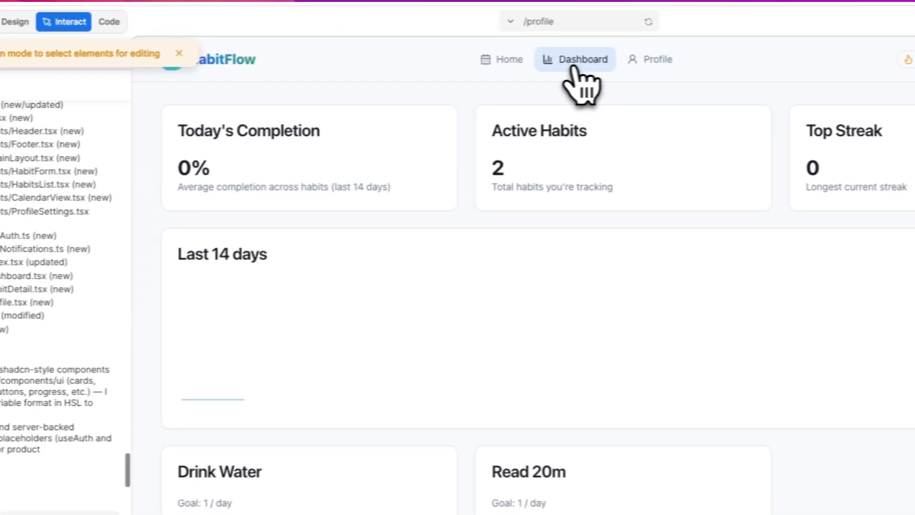
pyautogui.click(575, 60)
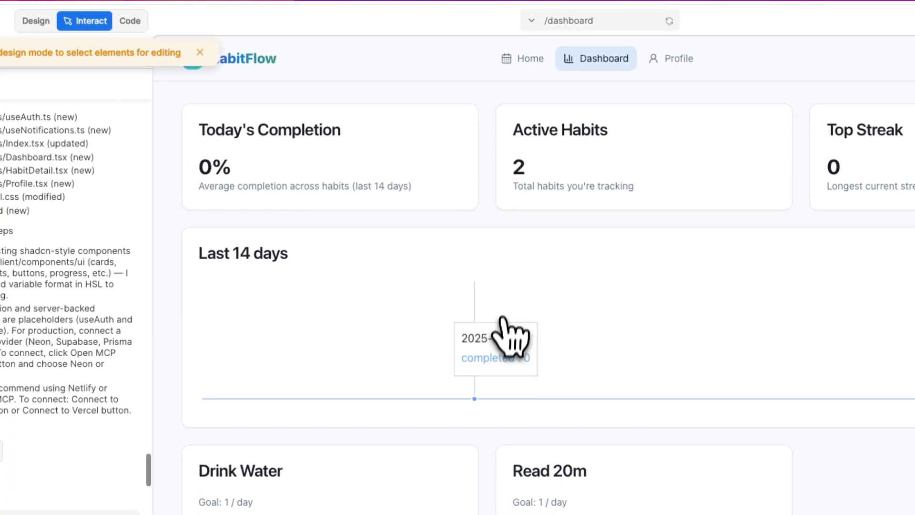
pyautogui.click(523, 58)
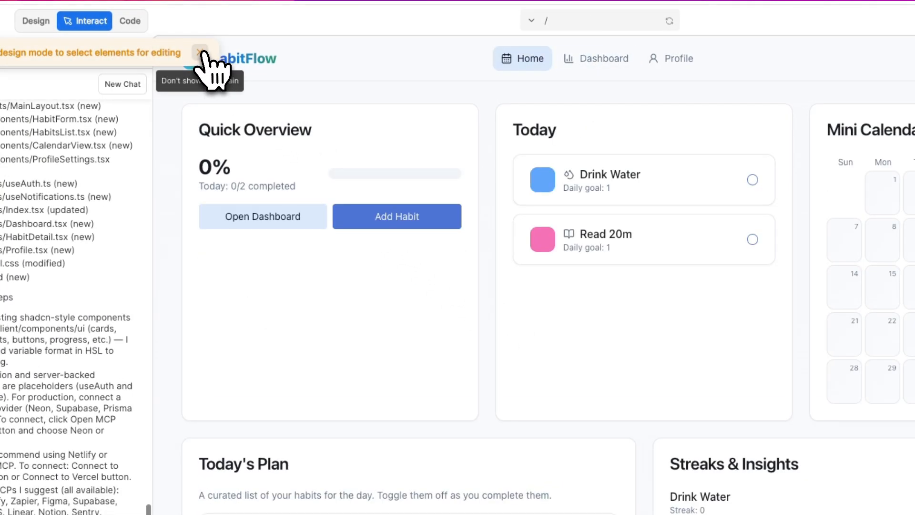
# Step: In Design mode, select the HabitFlow logo and ask Fusion to make it yellow
pyautogui.click(144, 25)
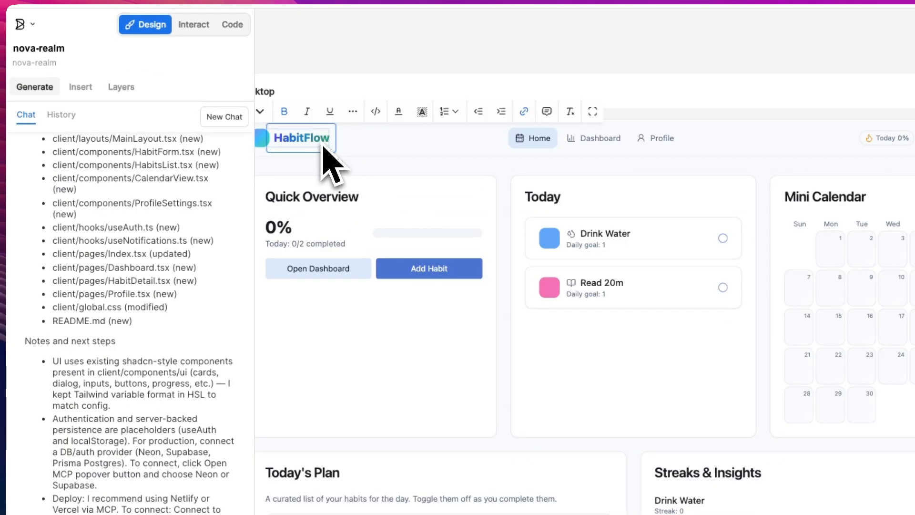
pyautogui.write('x')
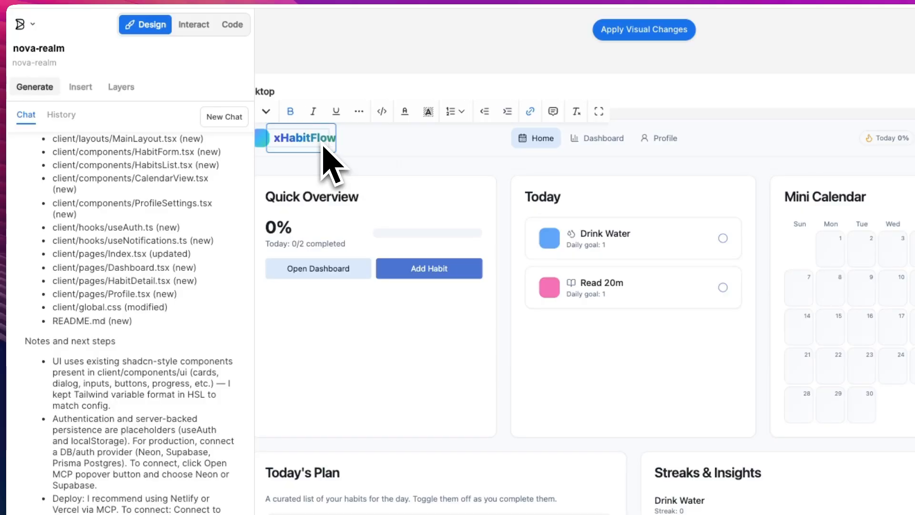
pyautogui.scroll(-3)
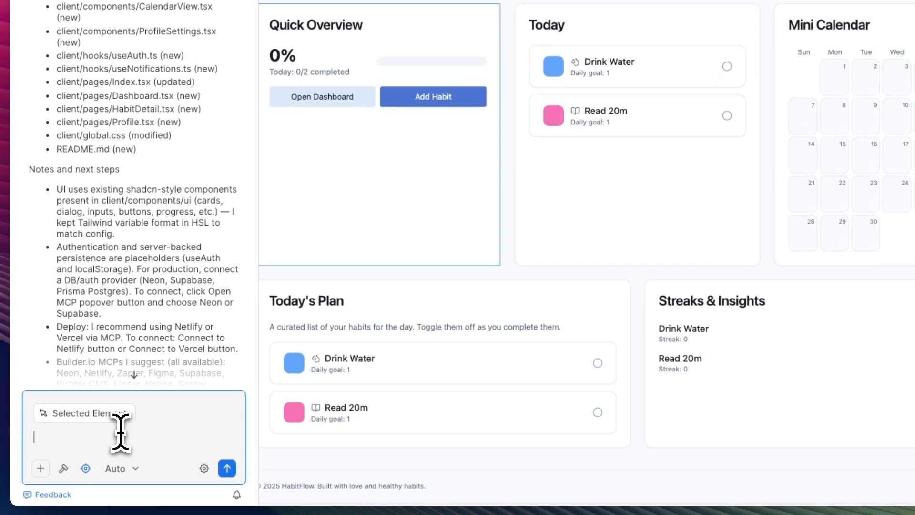
pyautogui.write('make this yello')
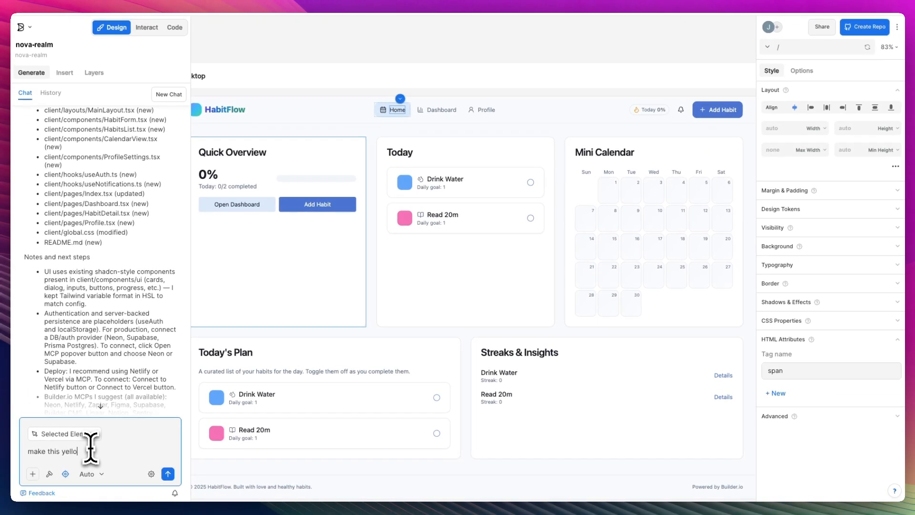
pyautogui.click(168, 474)
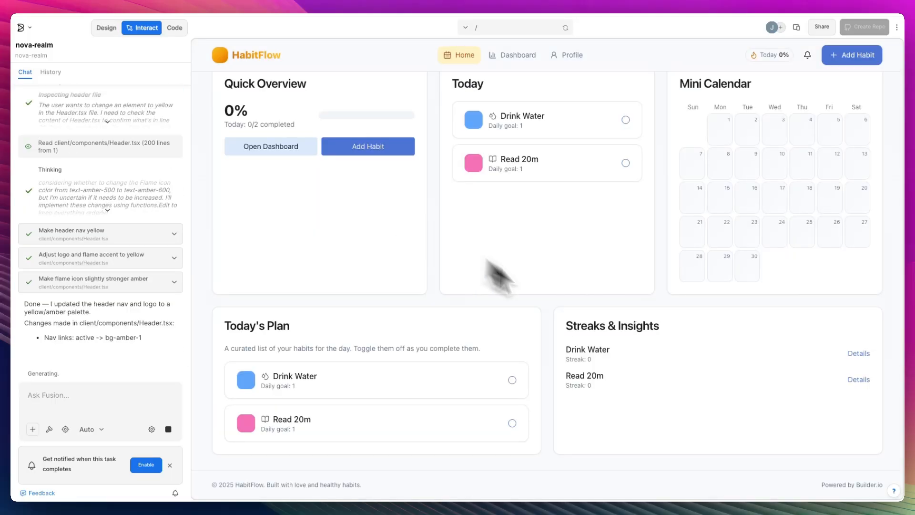
# Step: Check the yellow header across the Dashboard and Profile pages of the preview
pyautogui.click(512, 54)
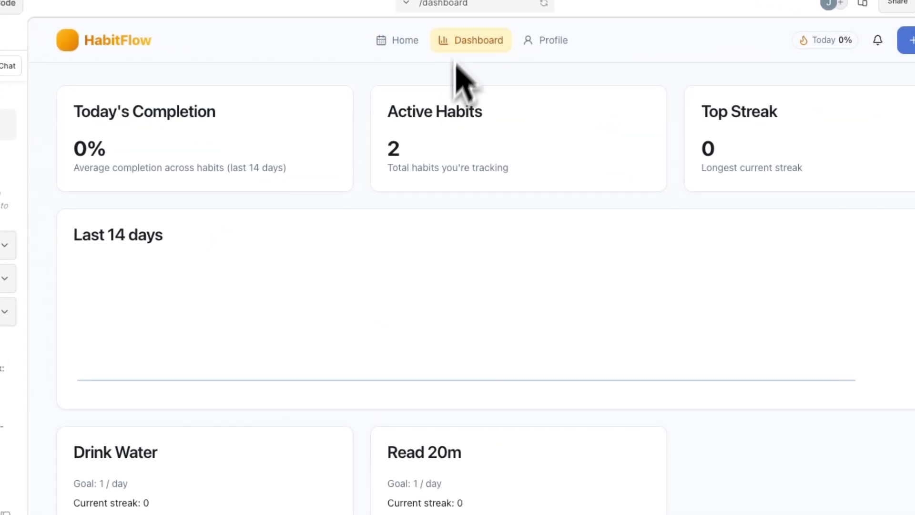
pyautogui.click(553, 40)
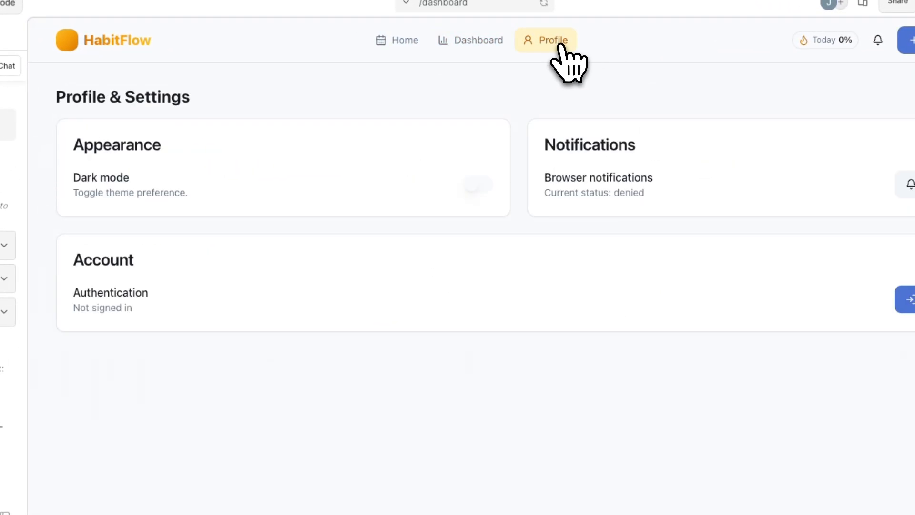
pyautogui.click(470, 40)
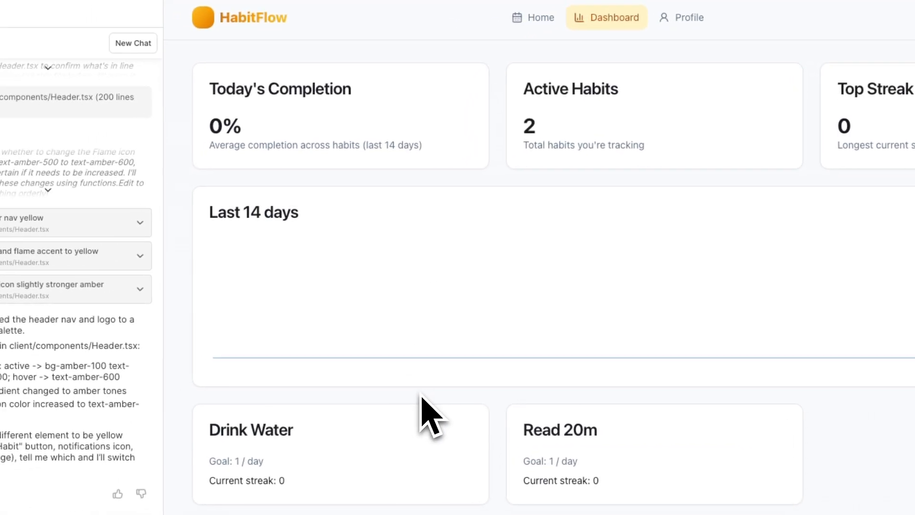
pyautogui.click(540, 17)
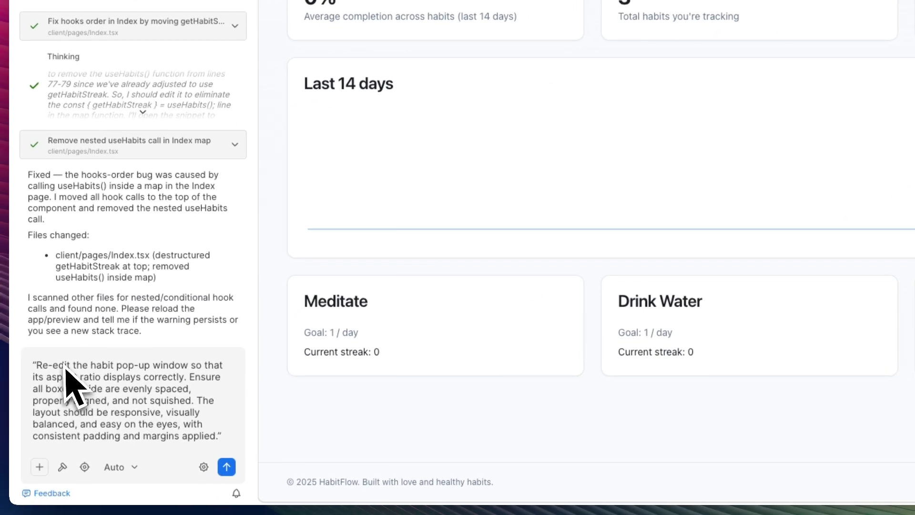
# Step: Send Fusion the request to evenly space, align and make responsive the Add habit pop-up fields
pyautogui.click(132, 400)
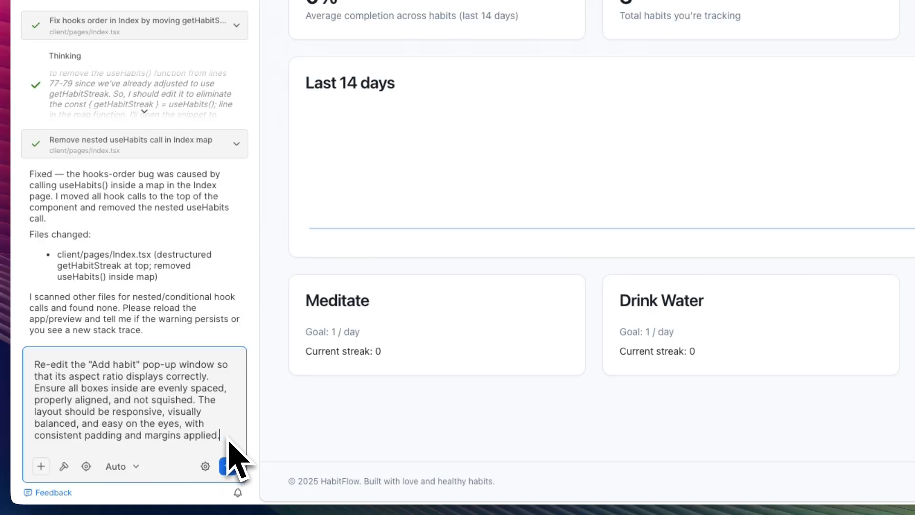
pyautogui.click(220, 466)
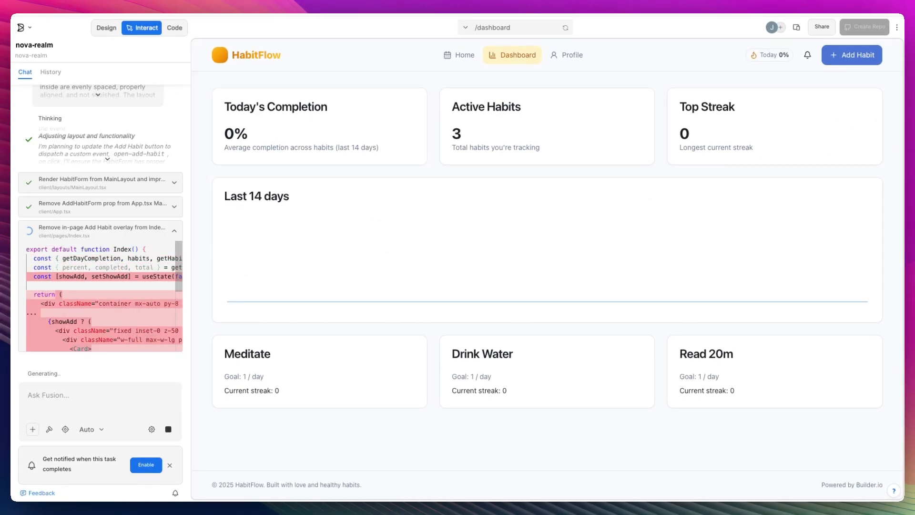
# Step: Create a habit named John Smith with a chosen colour, making four active habits
pyautogui.click(852, 56)
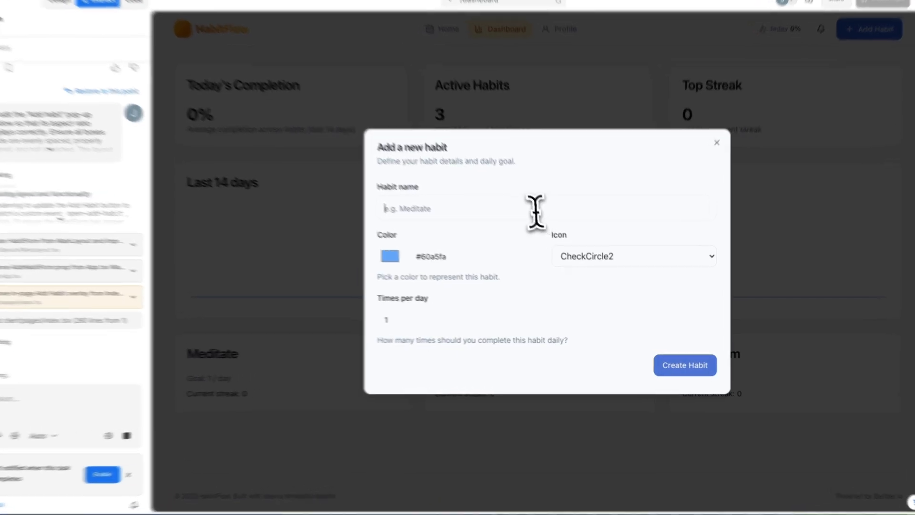
pyautogui.write('John Smith')
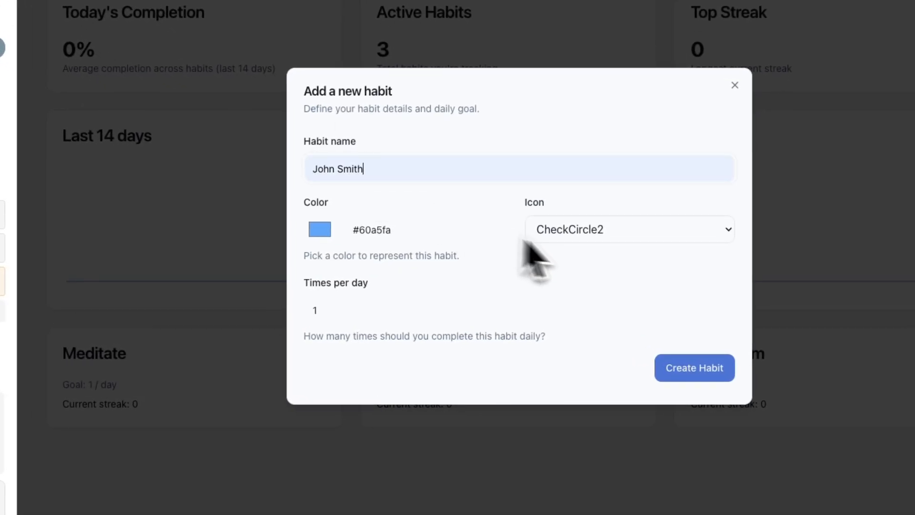
pyautogui.click(318, 229)
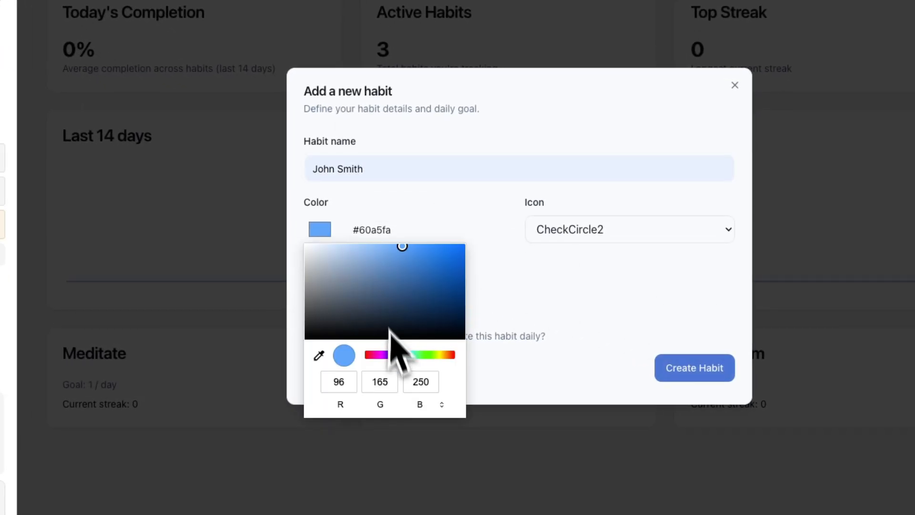
pyautogui.click(694, 368)
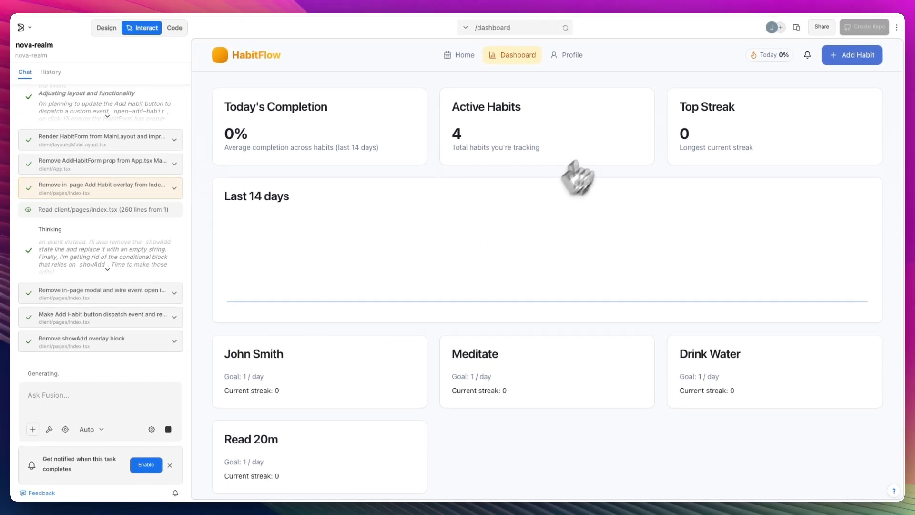
pyautogui.moveTo(222, 64)
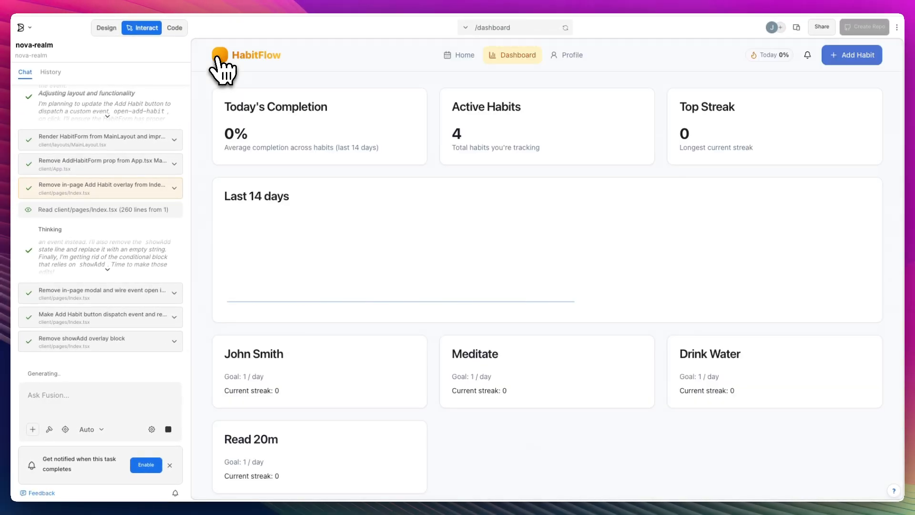
pyautogui.click(851, 54)
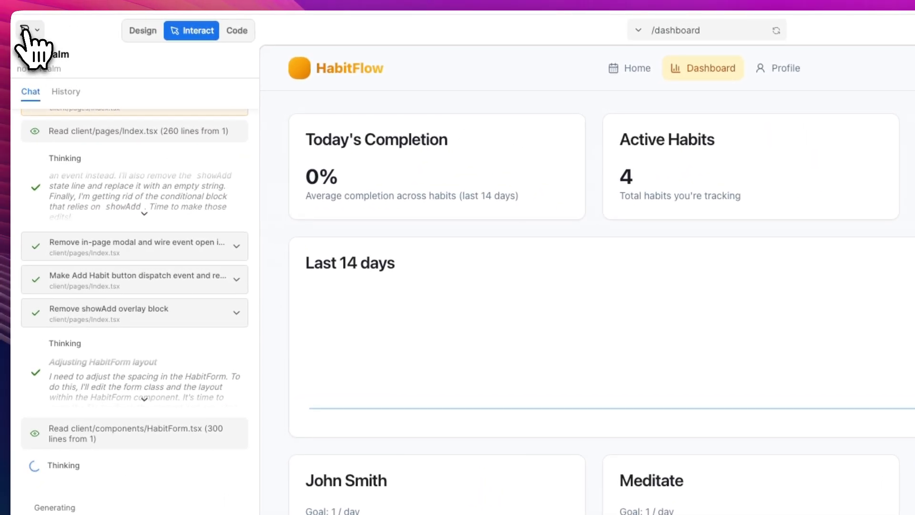
pyautogui.click(23, 30)
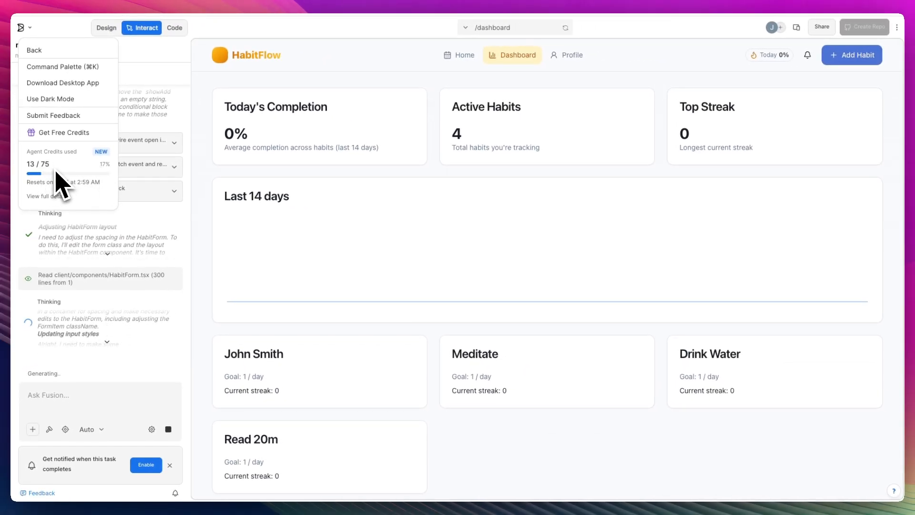
pyautogui.click(42, 196)
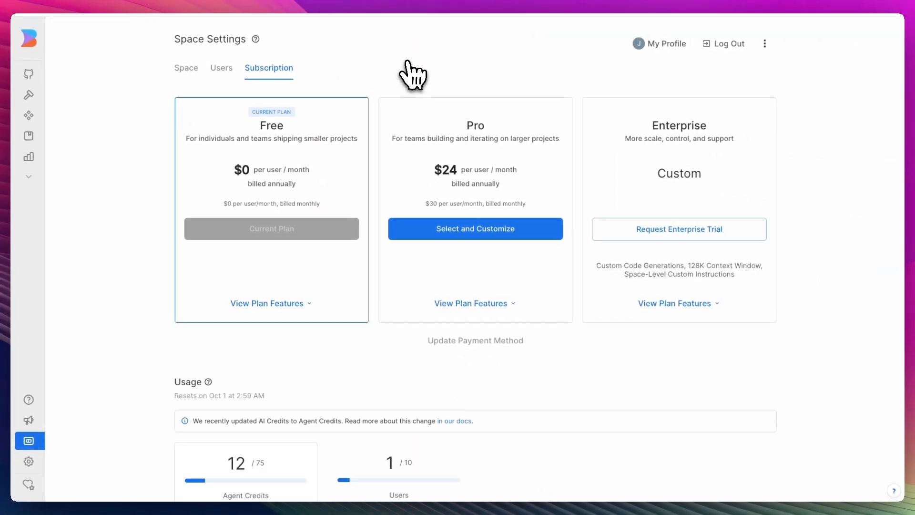
pyautogui.moveTo(340, 173)
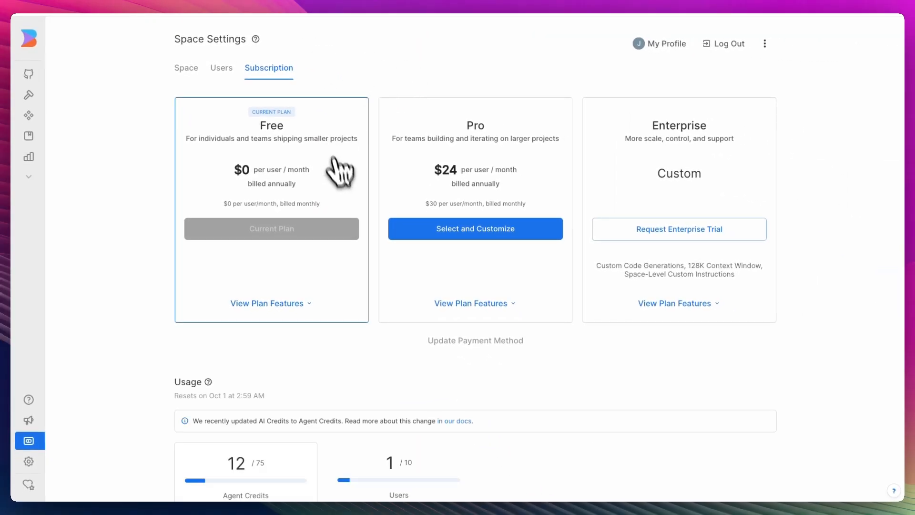
pyautogui.moveTo(325, 204)
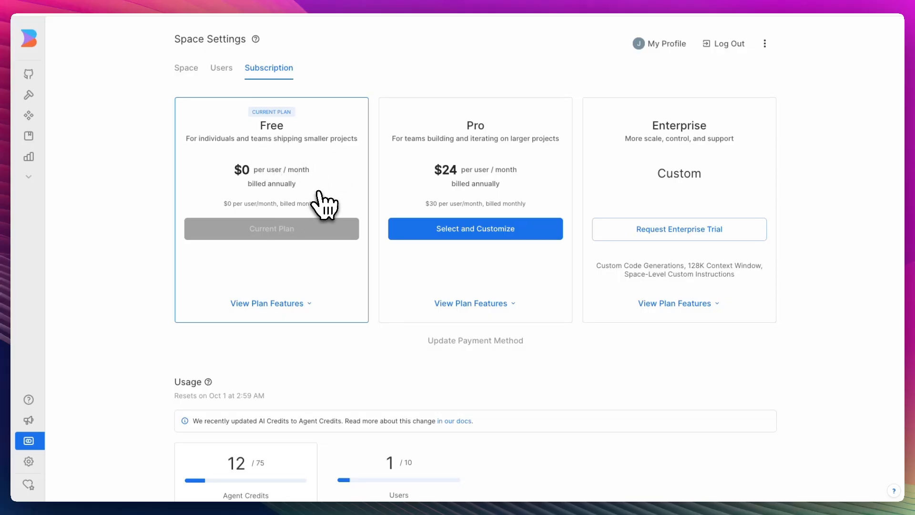
pyautogui.moveTo(476, 182)
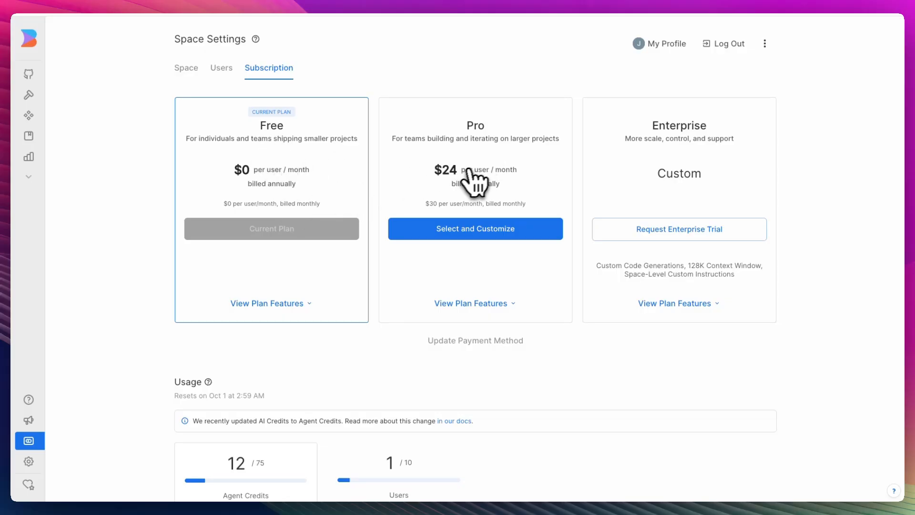
pyautogui.moveTo(501, 199)
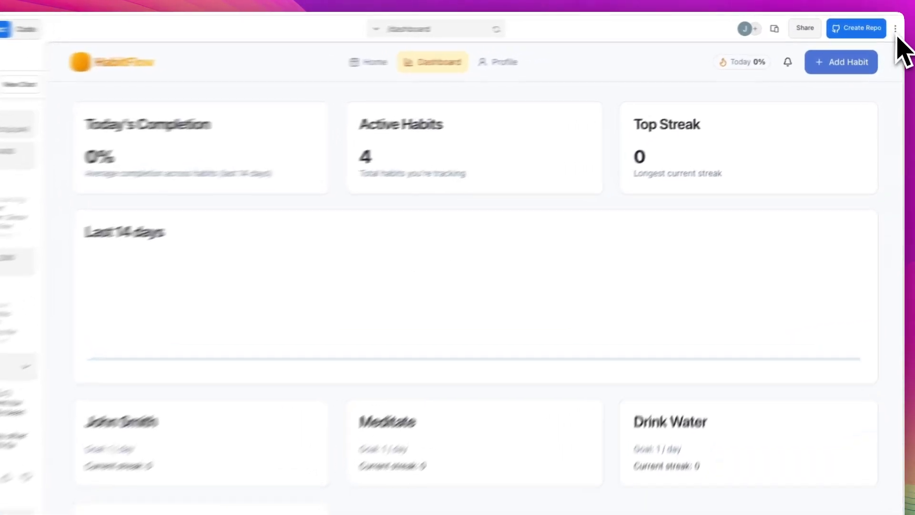
# Step: Create a GitHub repo for HabitFlow, passing the authentication notice and authorizing the Builder.io integration
pyautogui.click(899, 28)
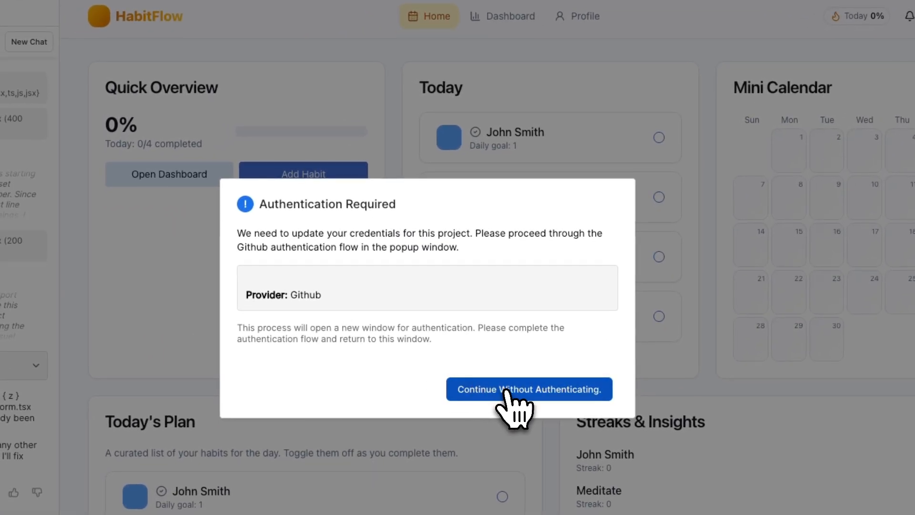
pyautogui.click(528, 389)
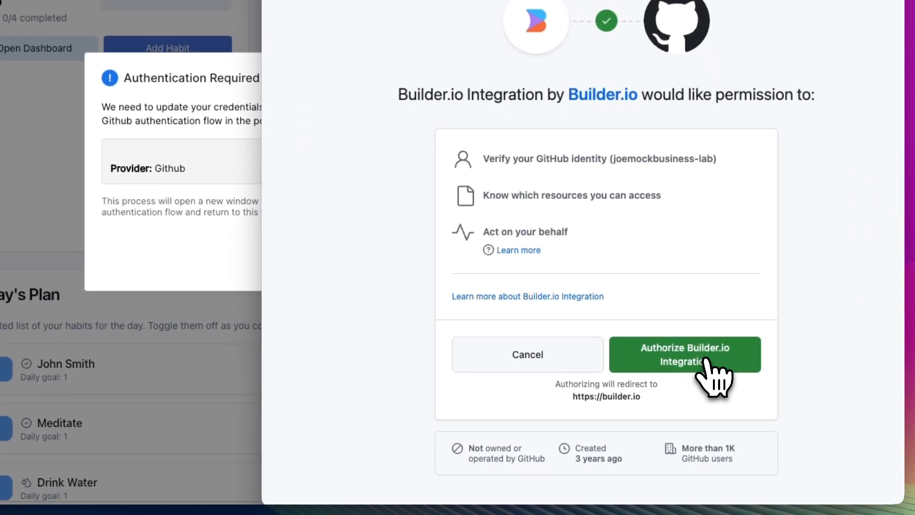
pyautogui.click(686, 355)
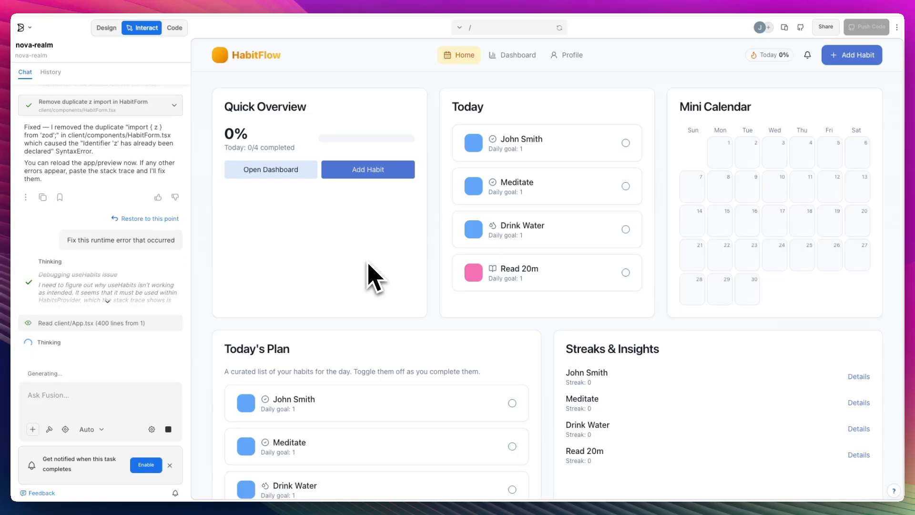
pyautogui.moveTo(866, 127)
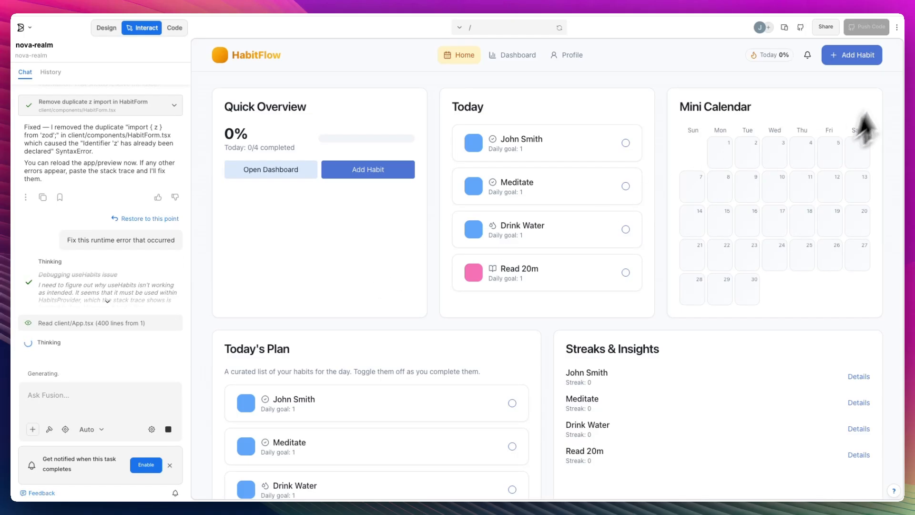
pyautogui.moveTo(869, 32)
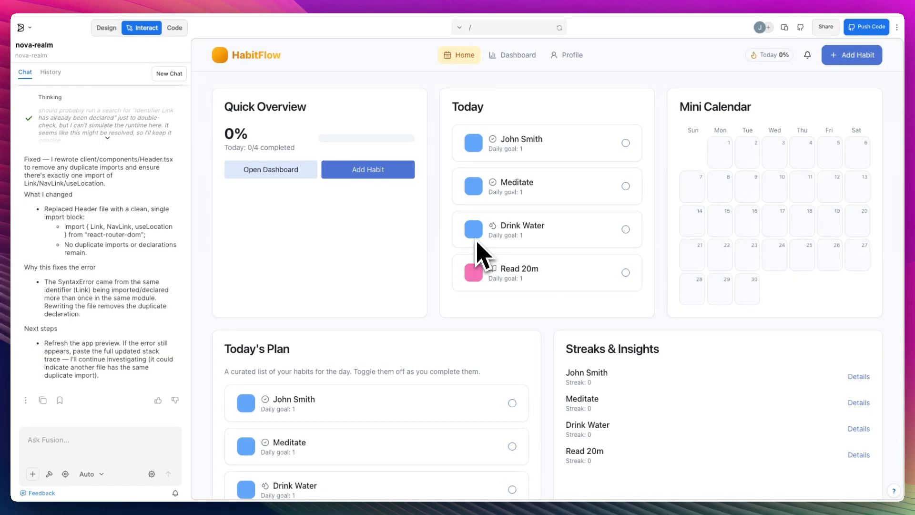
pyautogui.moveTo(567, 313)
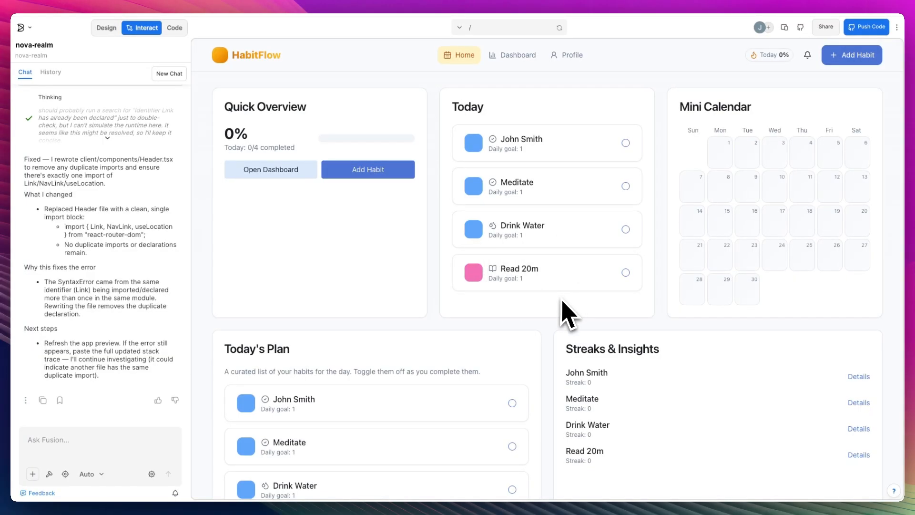
pyautogui.moveTo(85, 306)
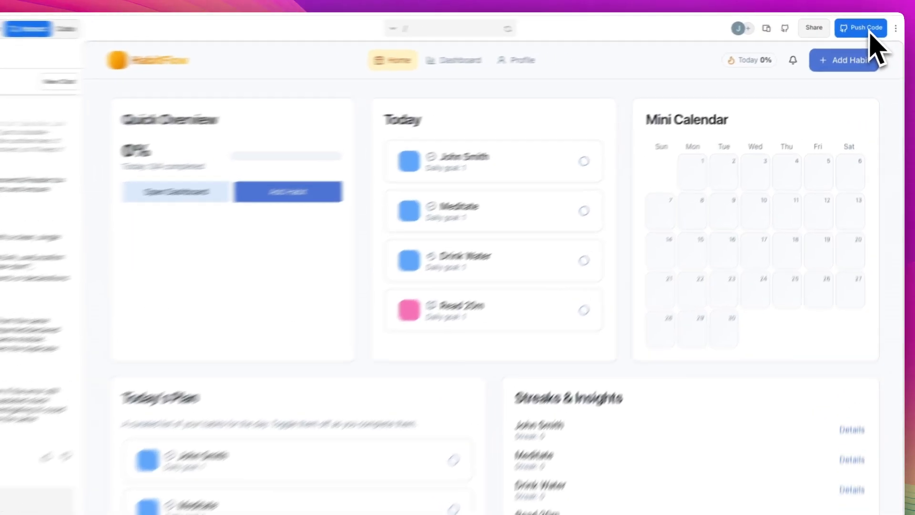
# Step: Push the latest code to the repo and review the Share Project options
pyautogui.click(862, 27)
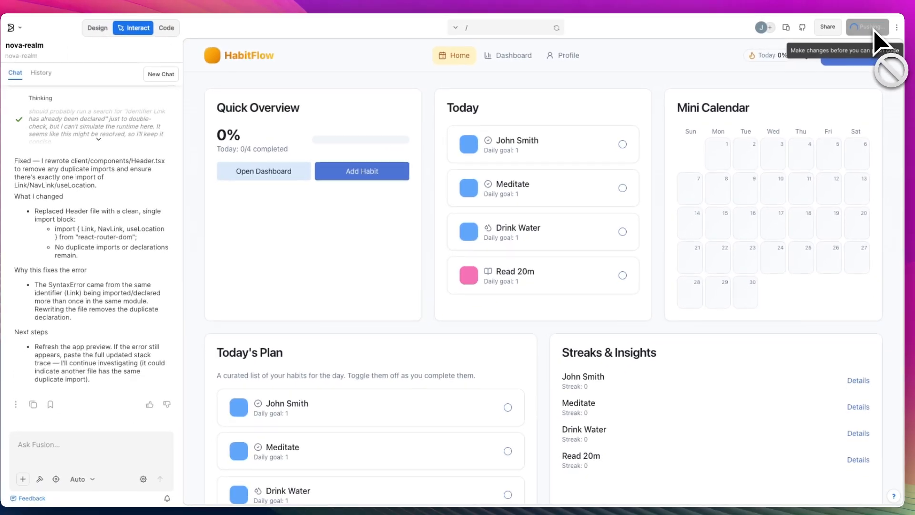
pyautogui.click(826, 26)
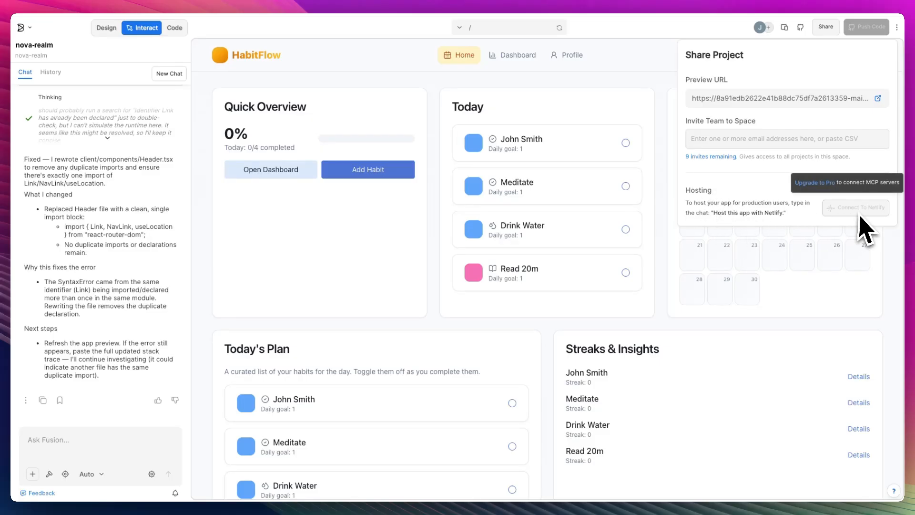
pyautogui.moveTo(872, 234)
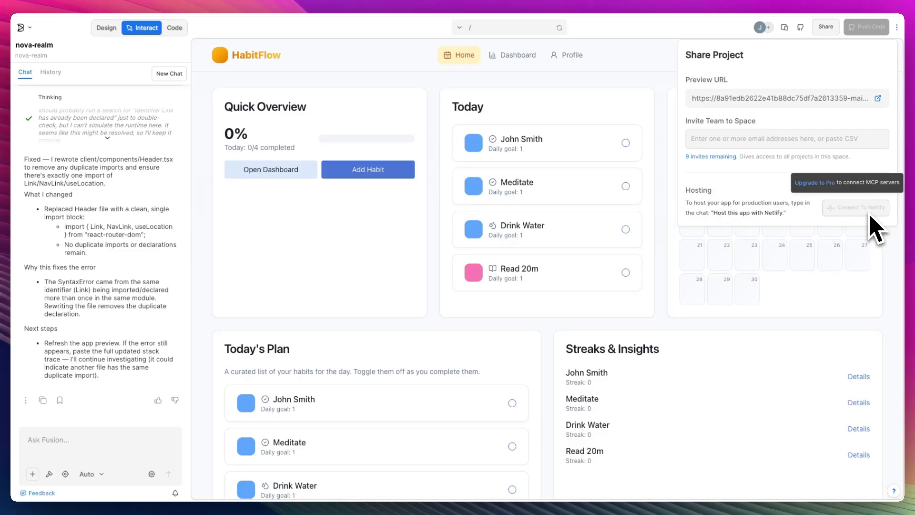
pyautogui.moveTo(845, 207)
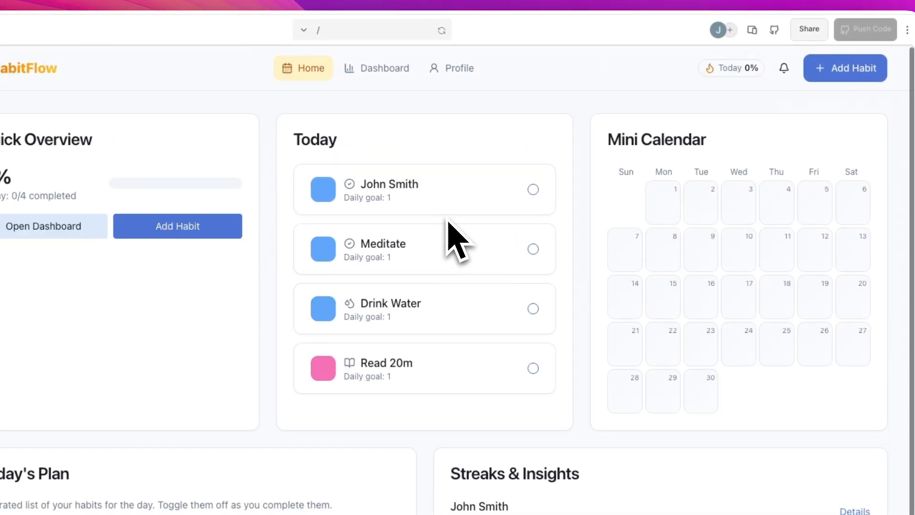
# Step: Tour Dashboard and Profile, enable Dark mode, and return Home in the dark theme
pyautogui.click(384, 68)
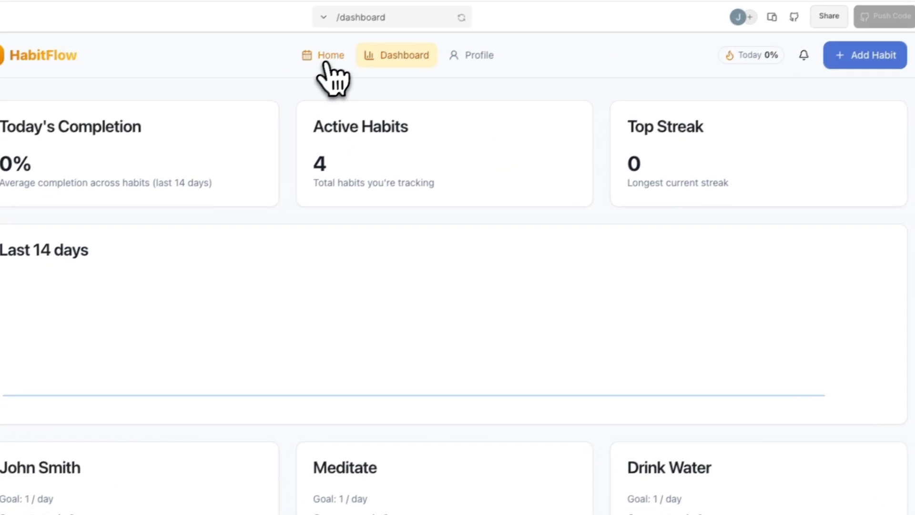
pyautogui.click(471, 56)
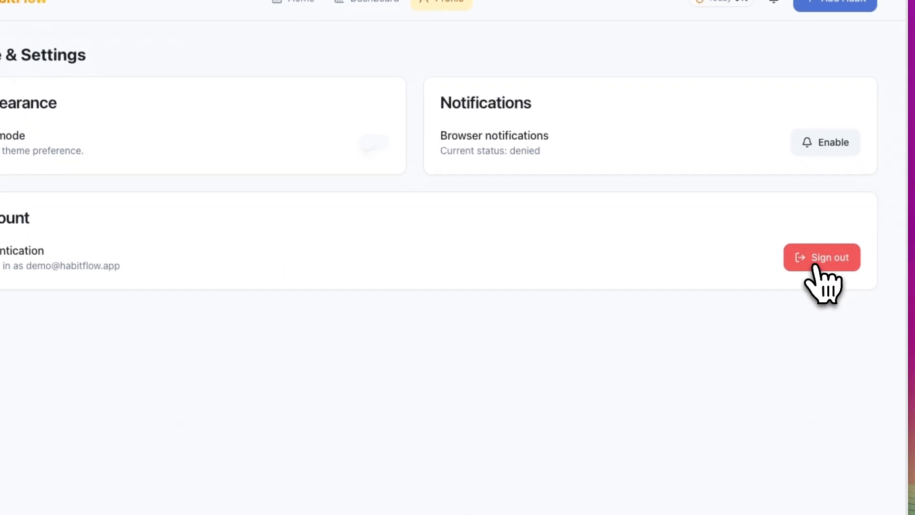
pyautogui.click(550, 212)
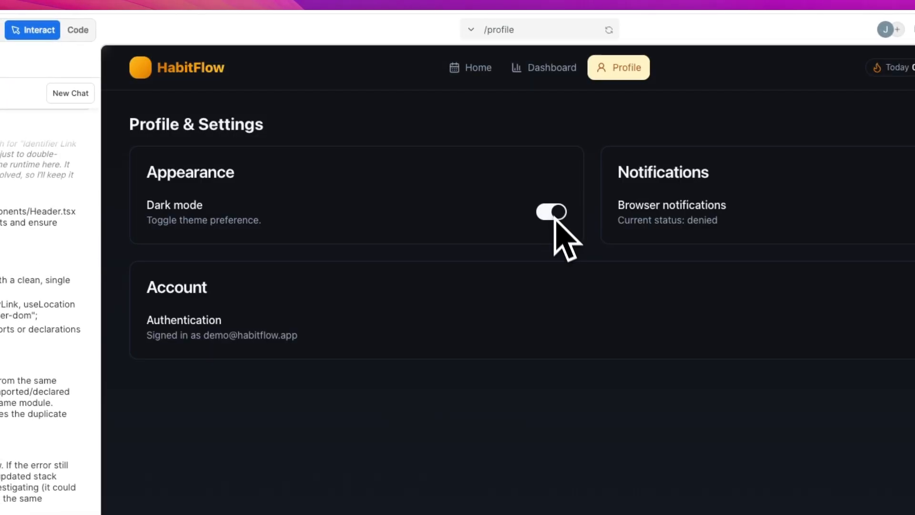
pyautogui.click(469, 67)
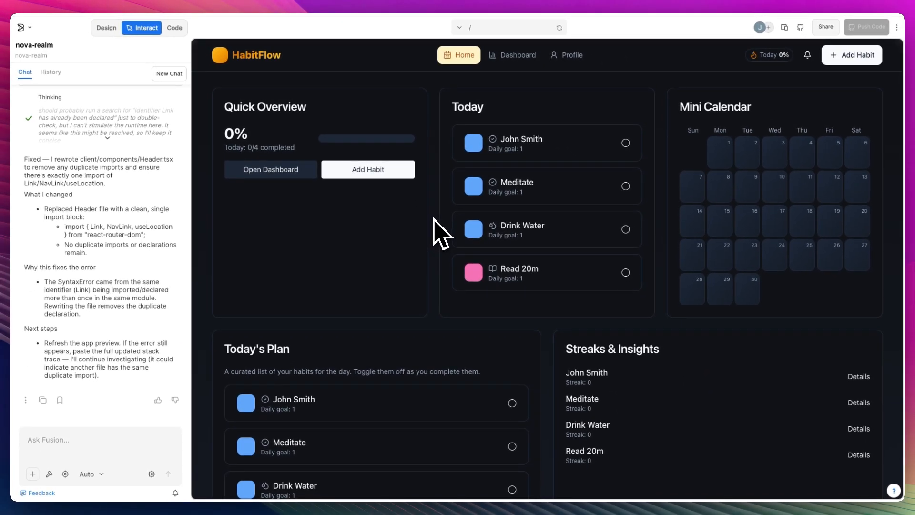
pyautogui.moveTo(805, 153)
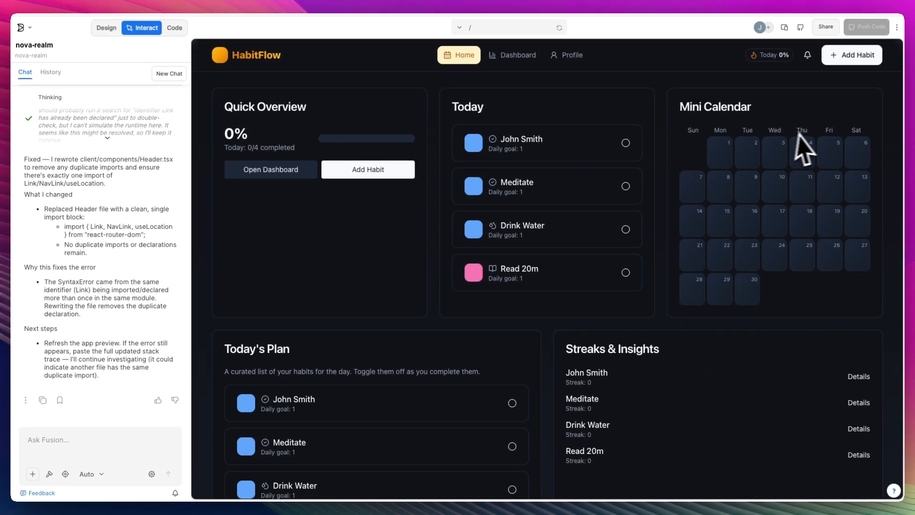